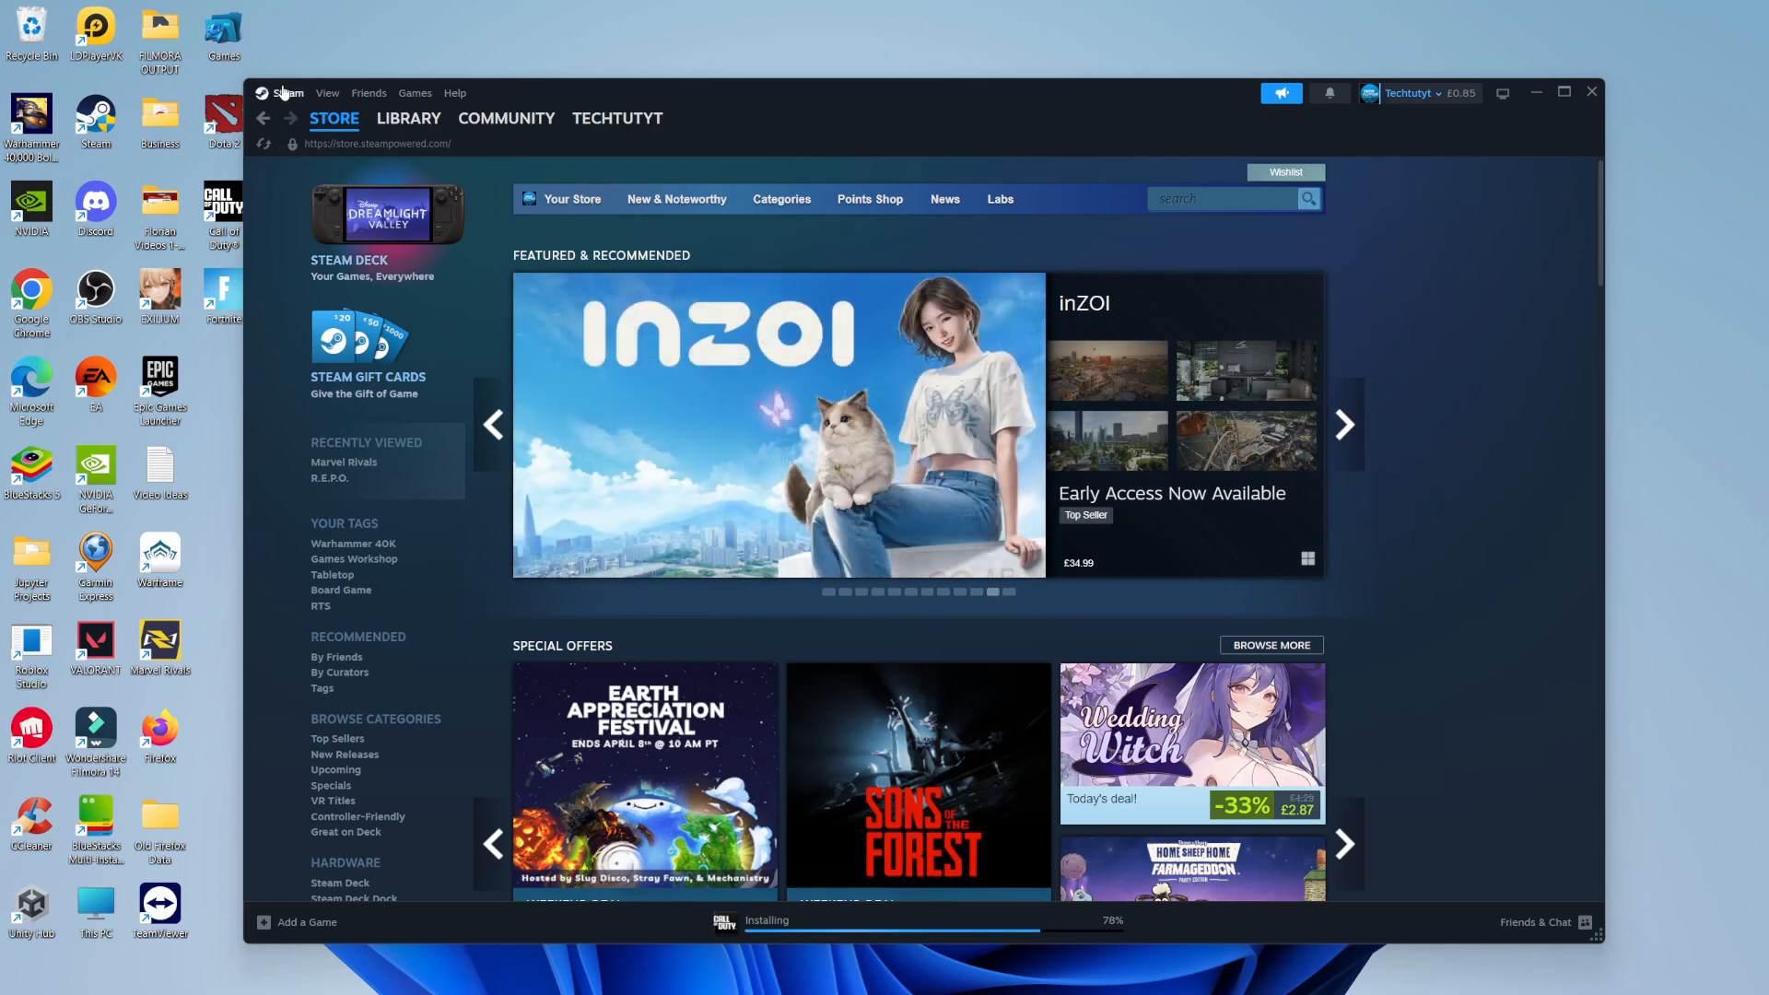
# Open Steam Settings from the Steam menu, landing on the Account page.
pyautogui.click(327, 94)
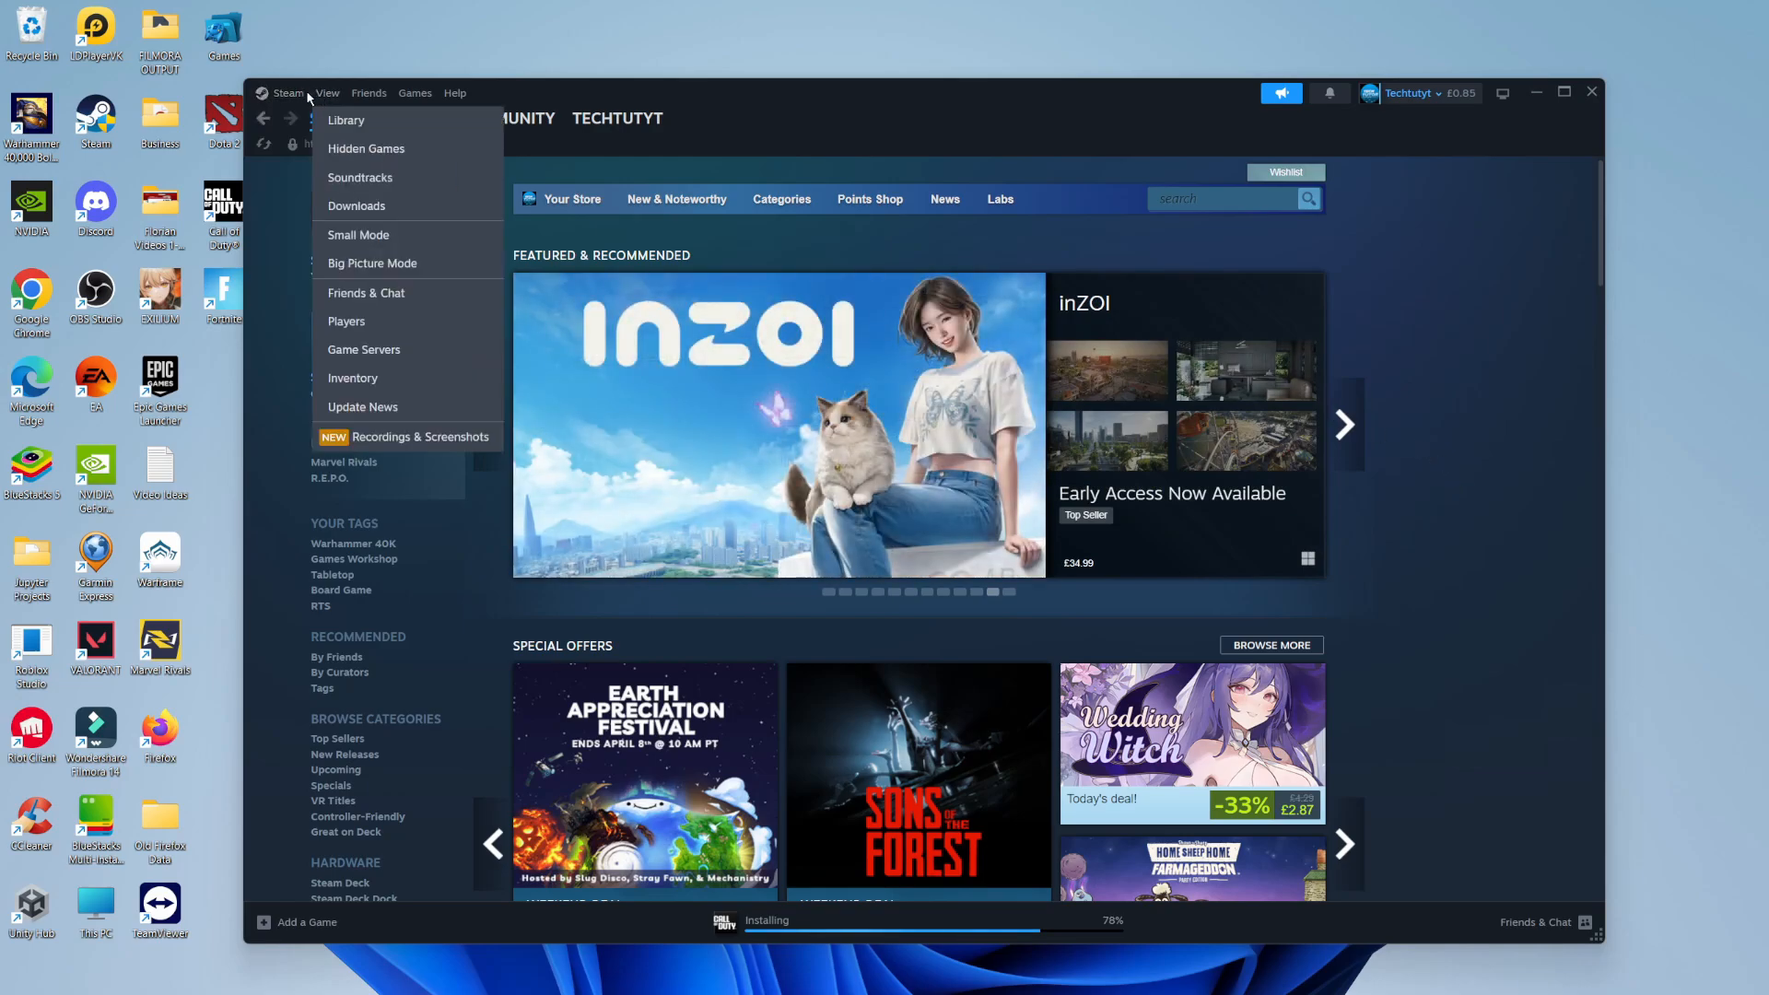
pyautogui.click(289, 92)
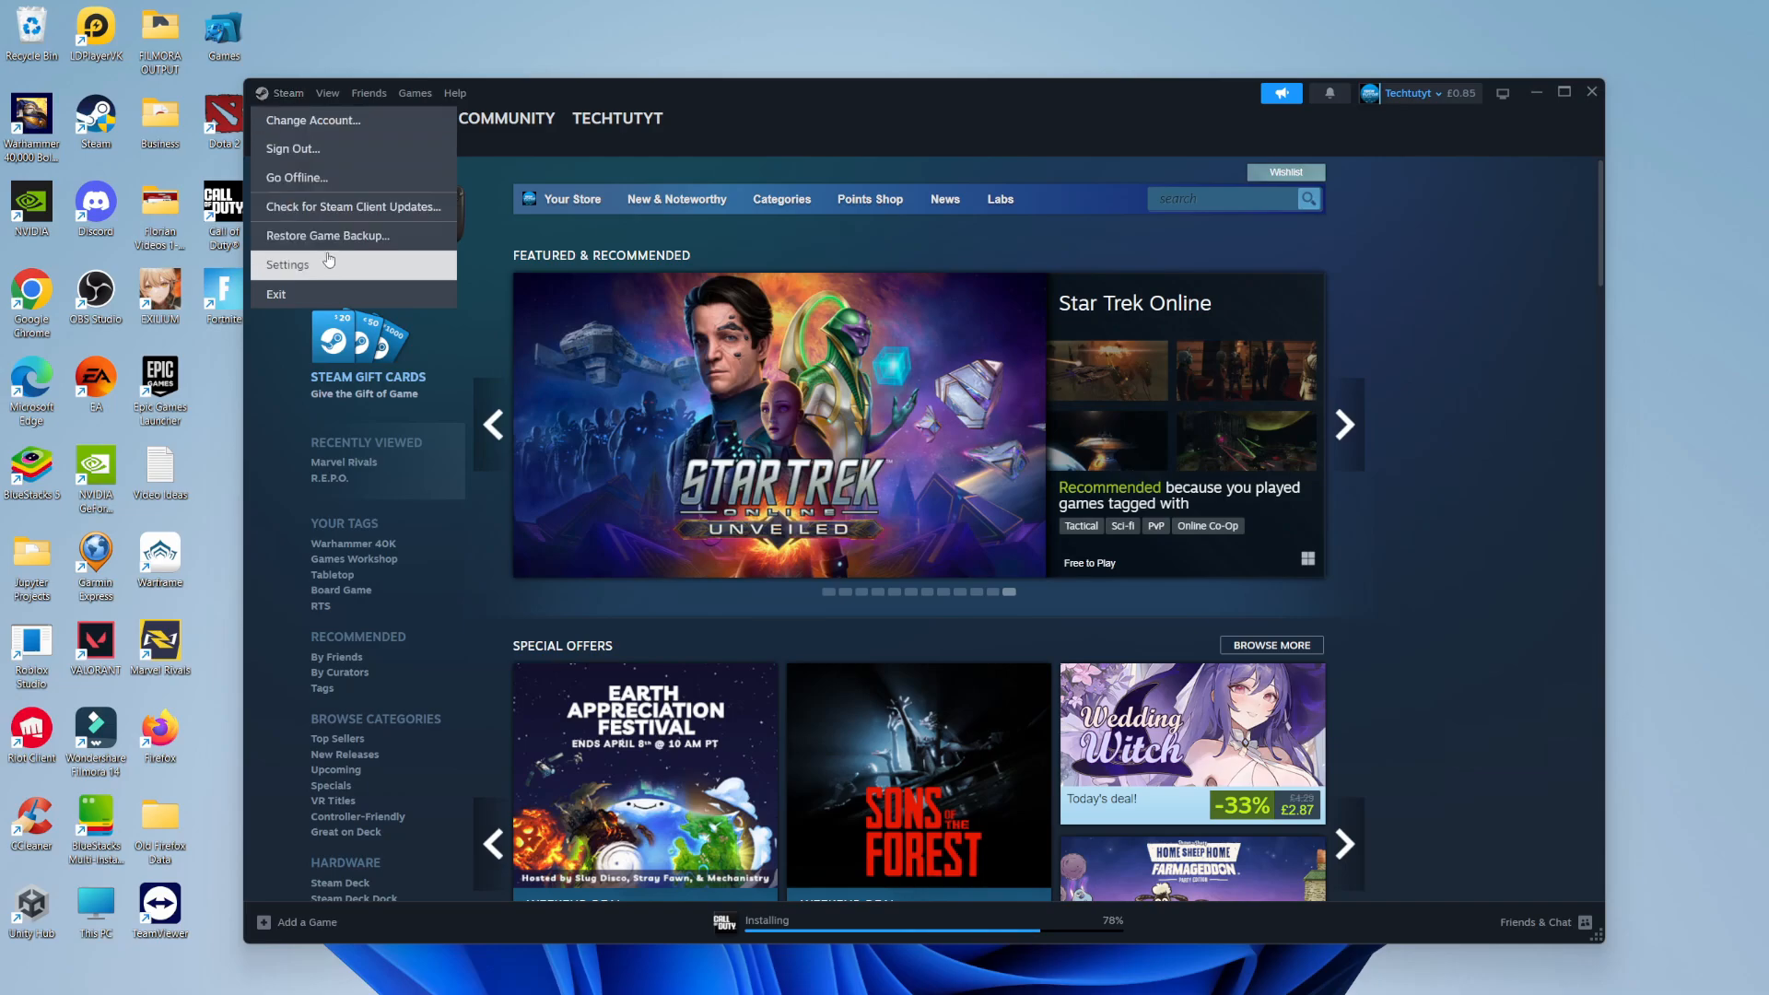
pyautogui.click(287, 265)
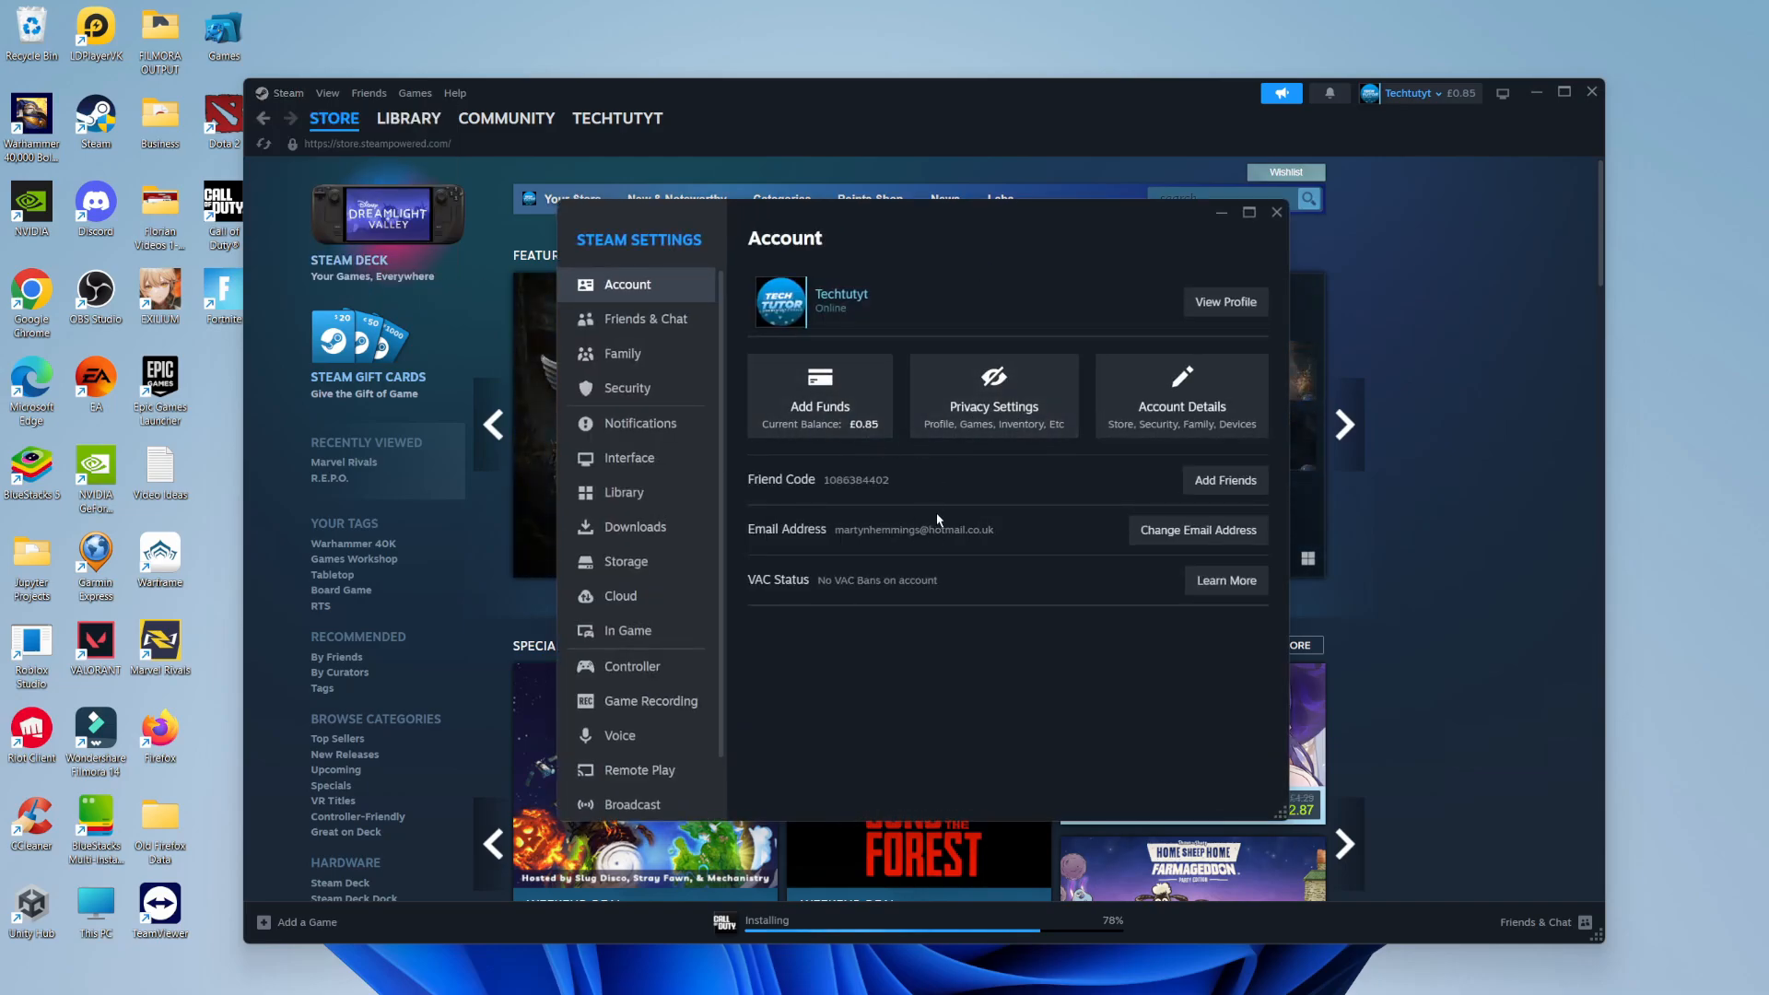
pyautogui.moveTo(620, 594)
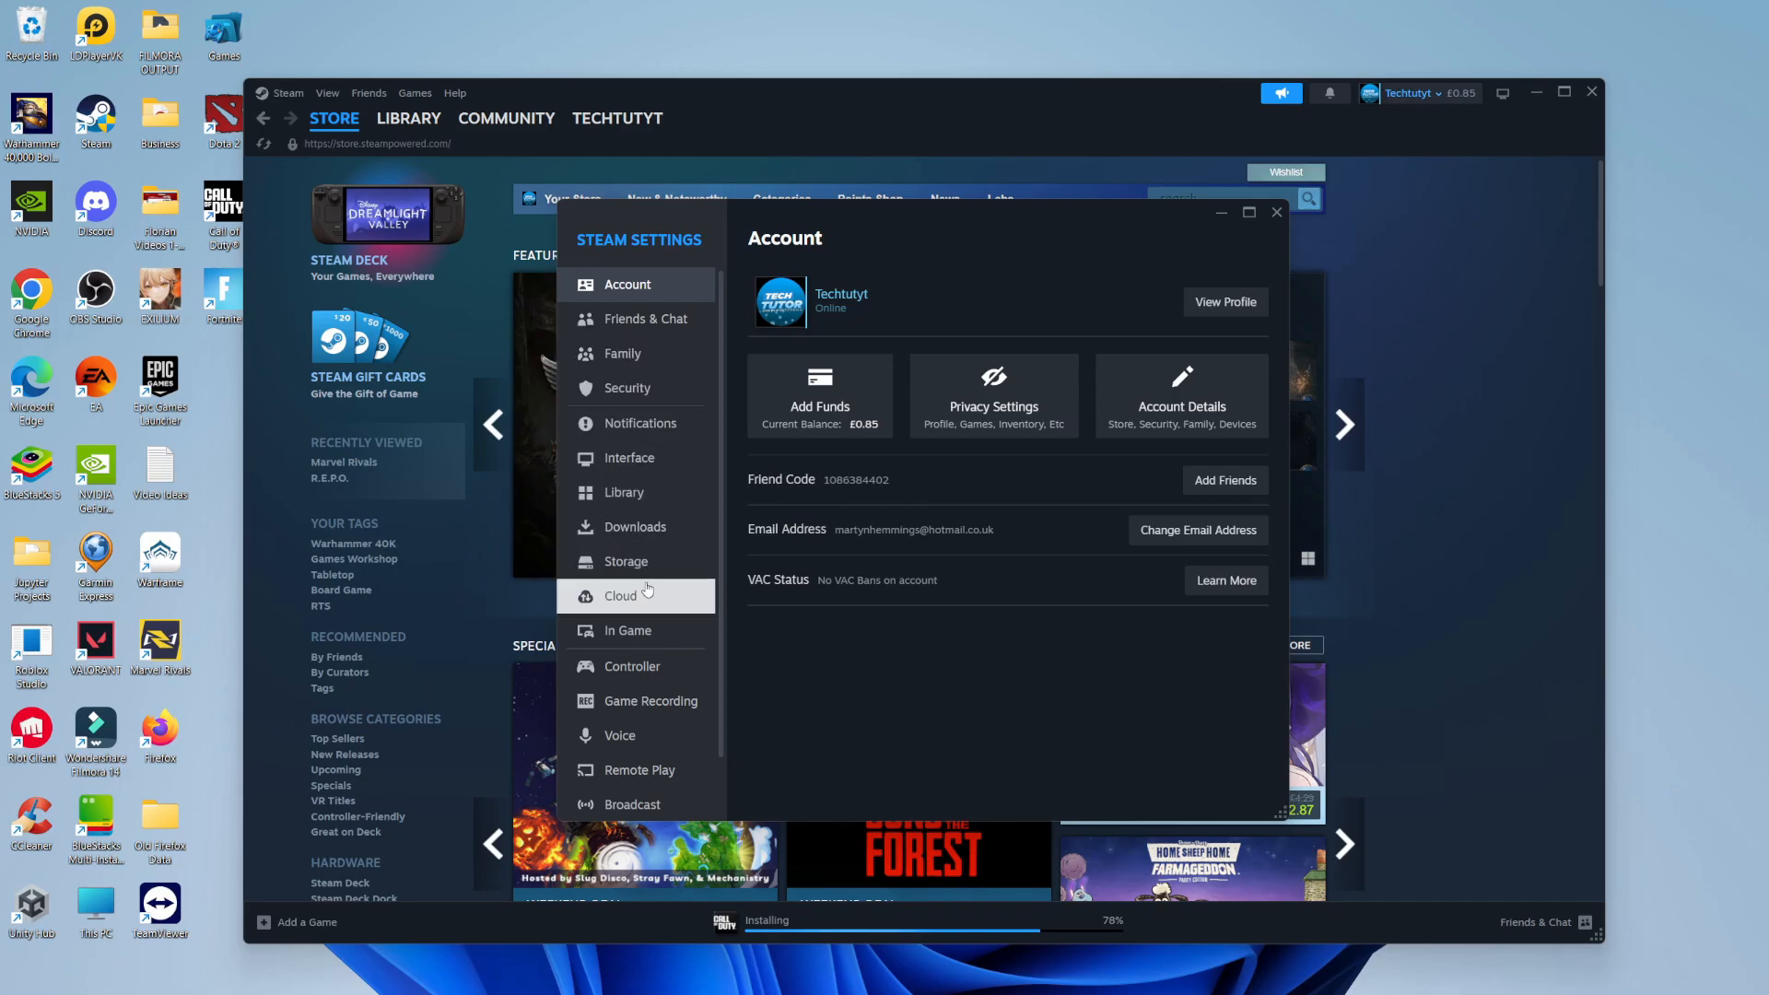
# View Storage settings for Acer (C:) and expand the drive list showing New Volume (D:).
pyautogui.click(626, 561)
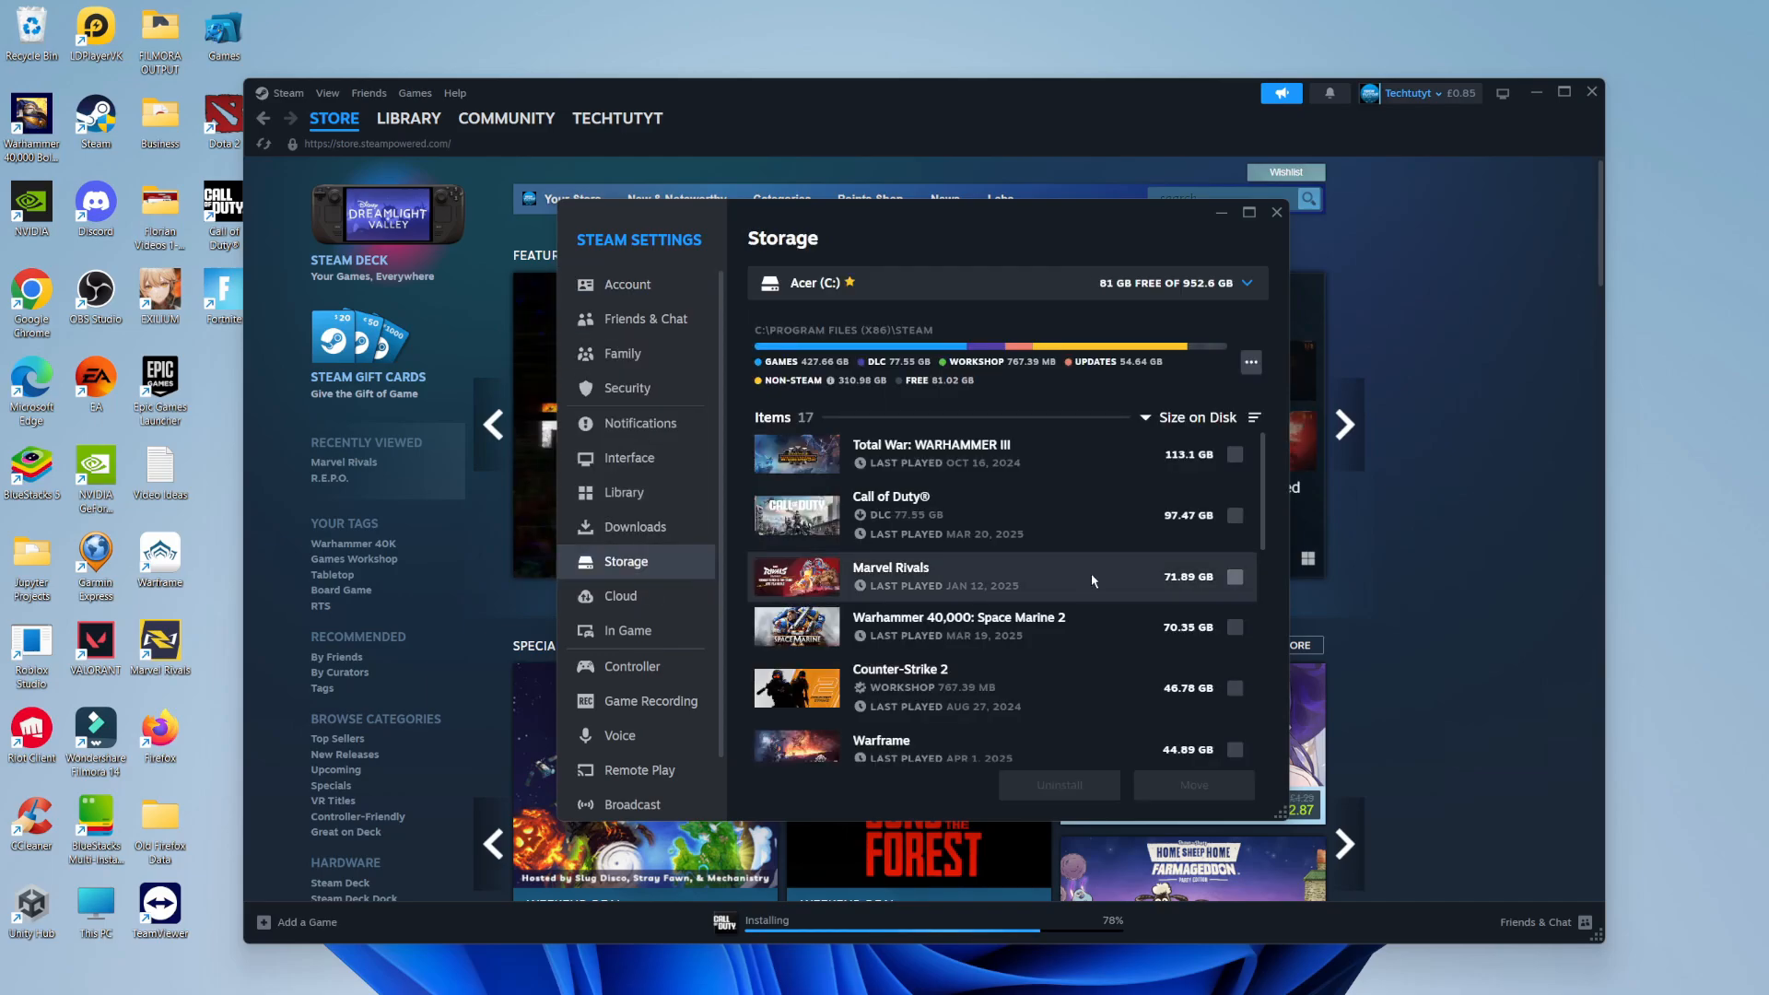
pyautogui.scroll(-3)
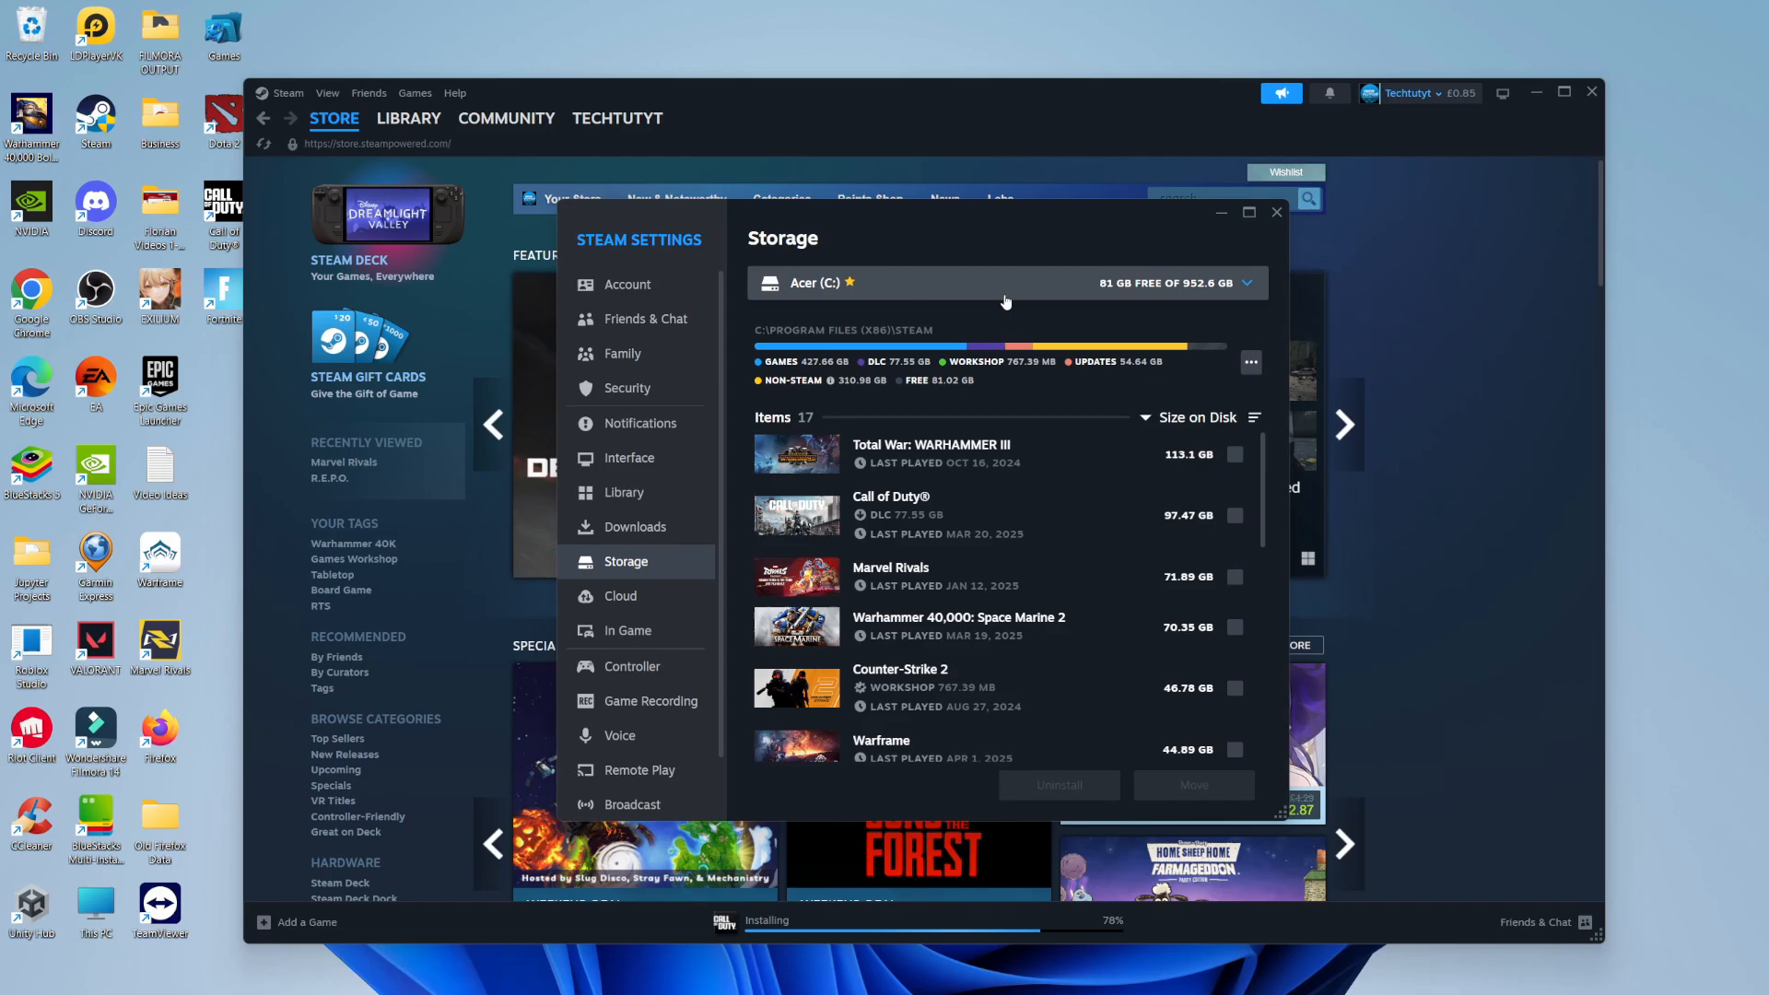
pyautogui.click(1247, 283)
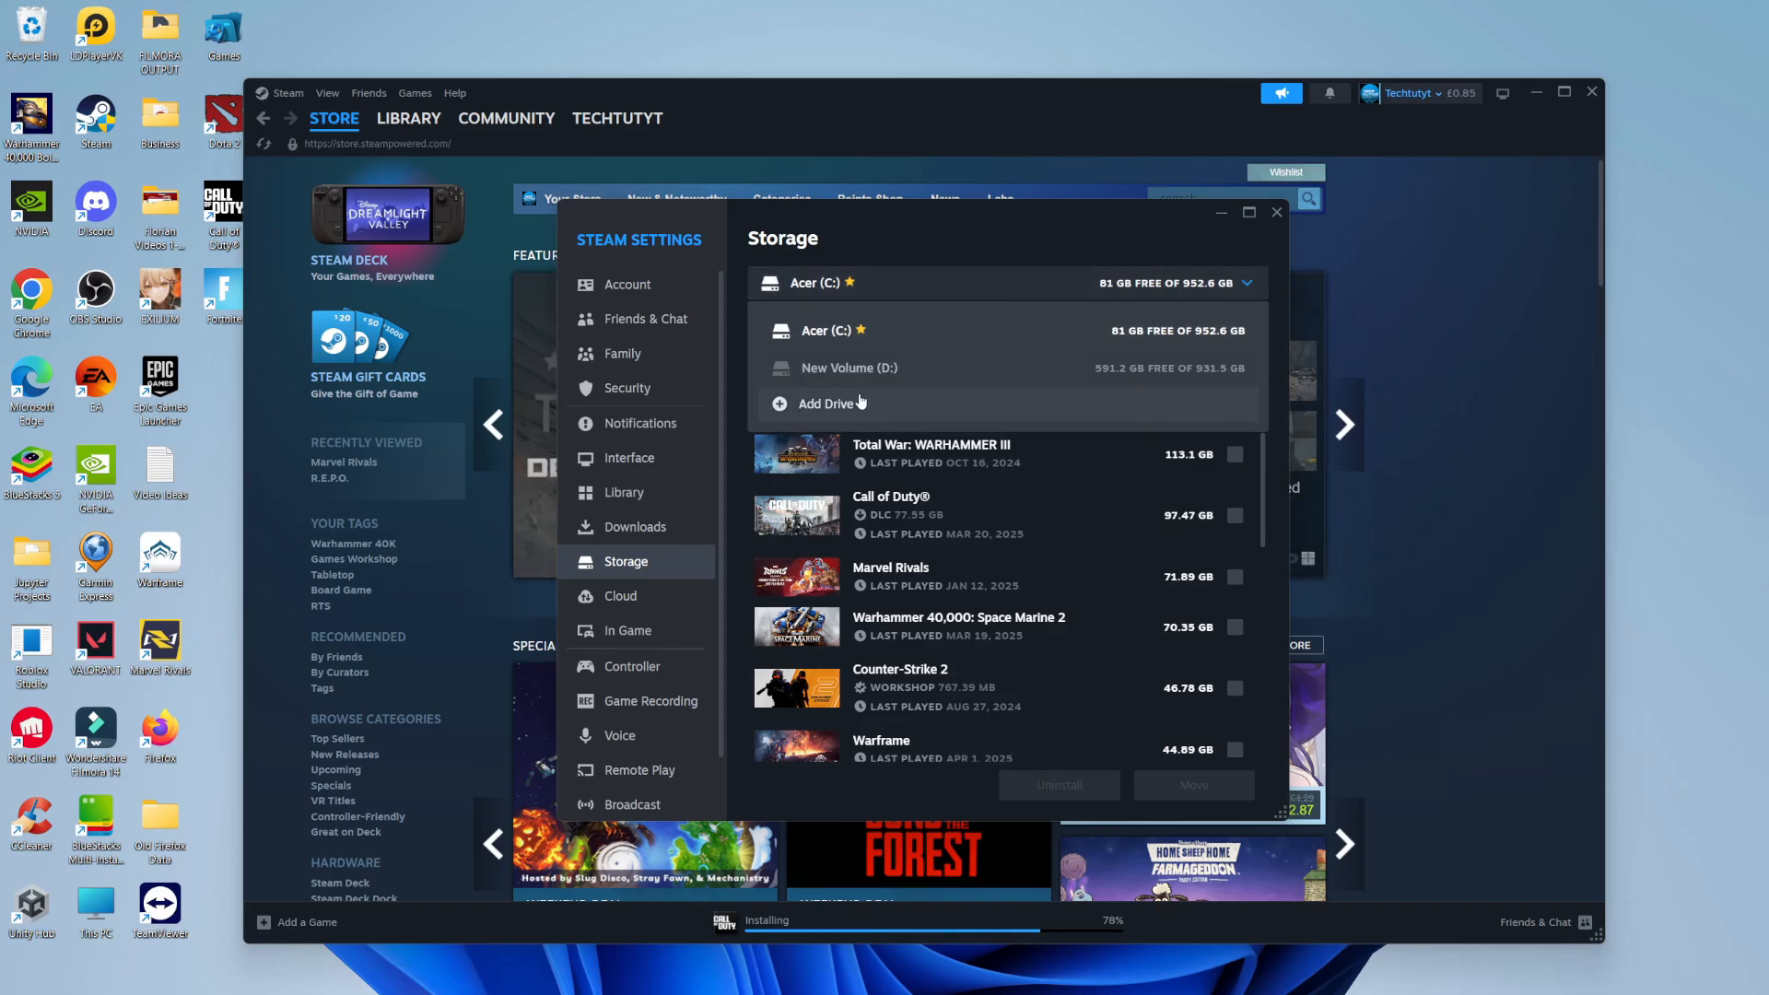
pyautogui.click(827, 403)
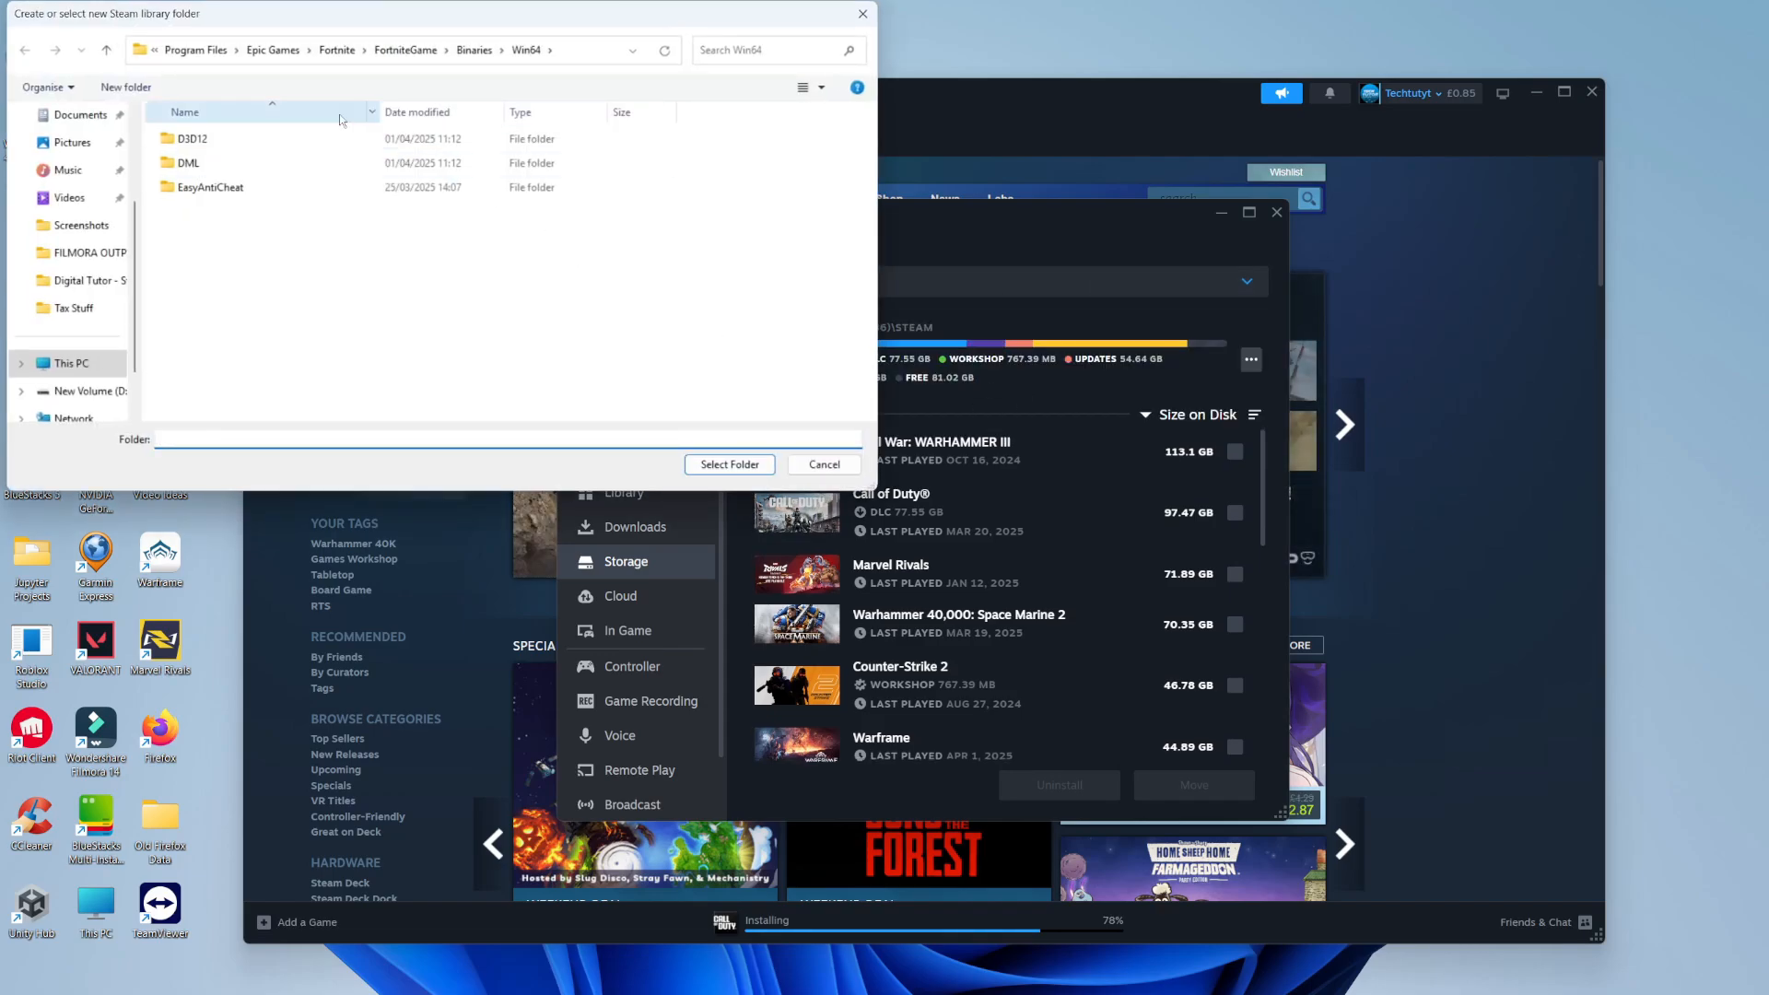
pyautogui.click(66, 362)
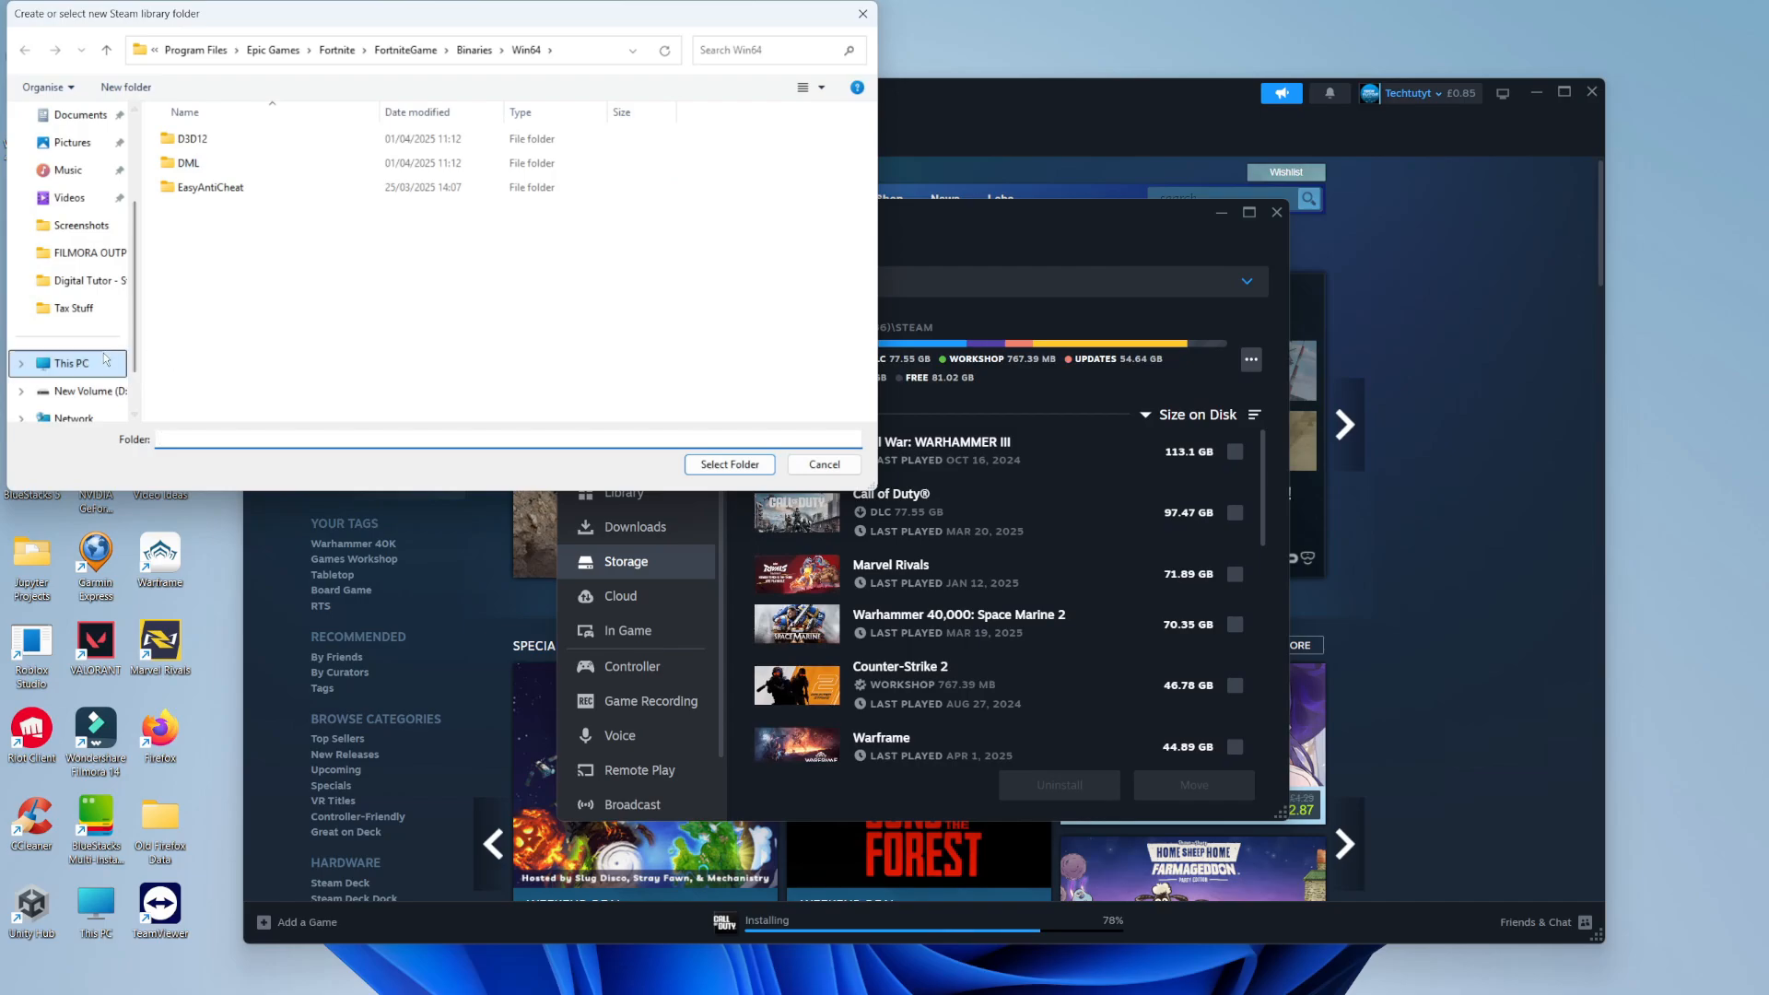
pyautogui.click(75, 362)
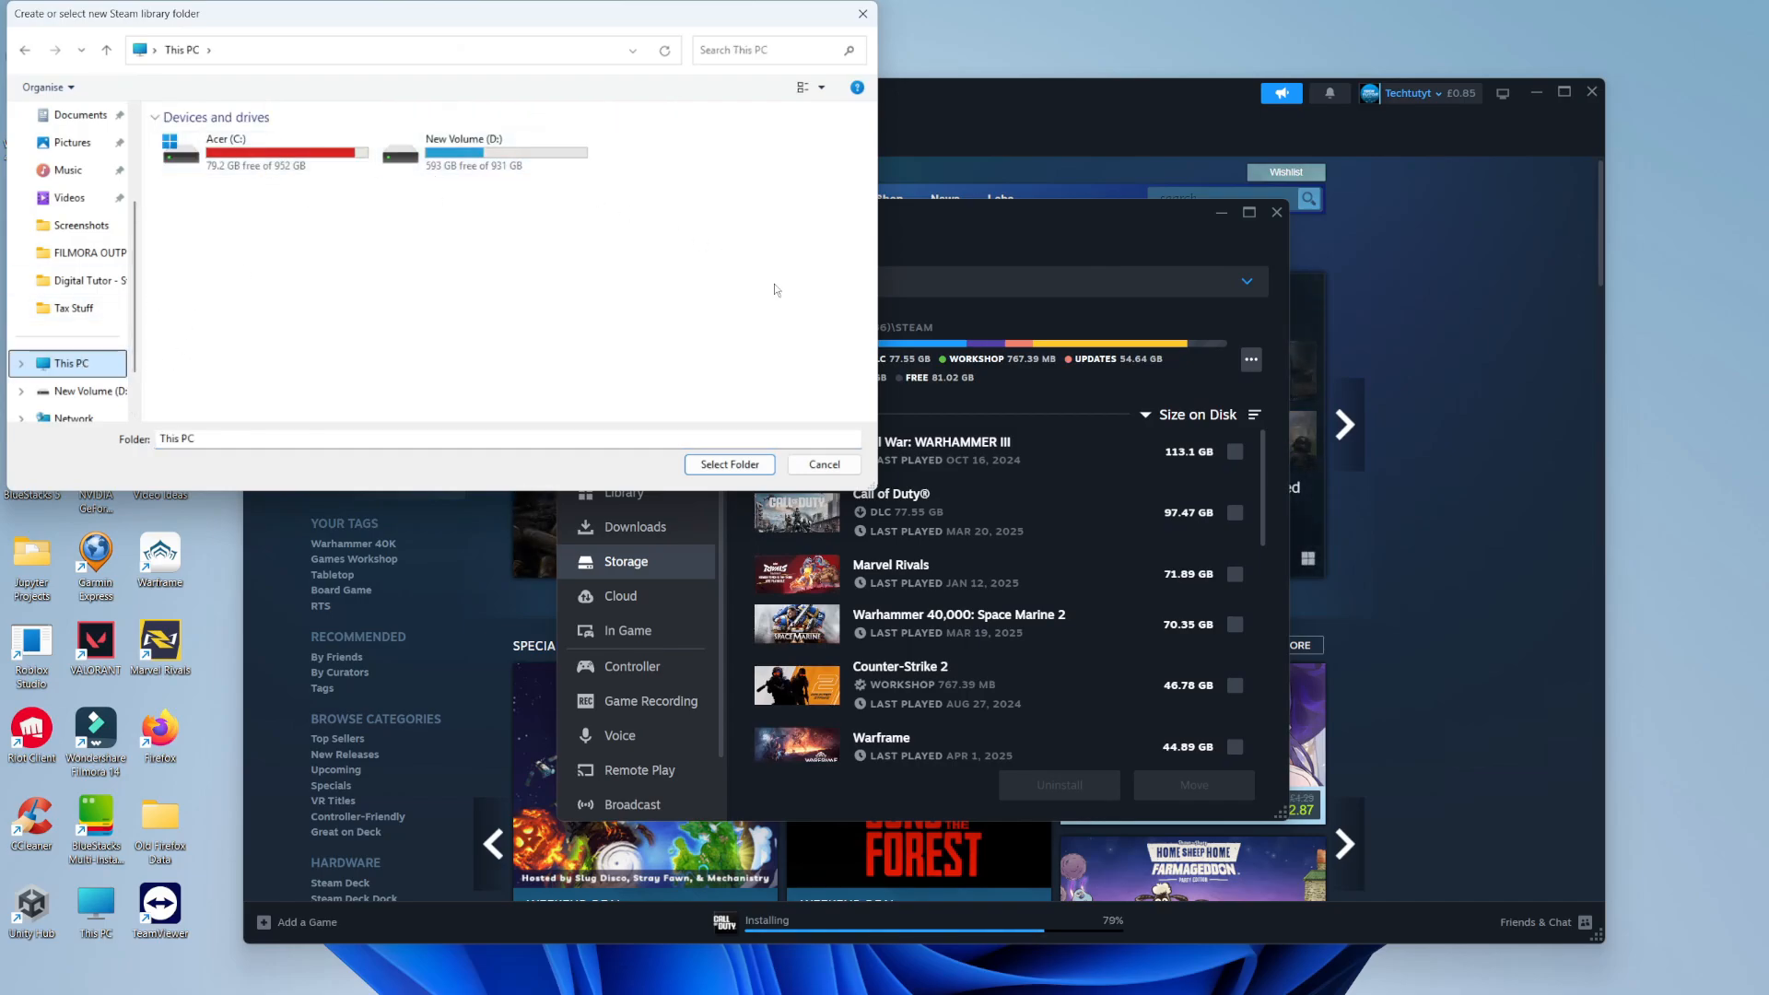
pyautogui.click(824, 464)
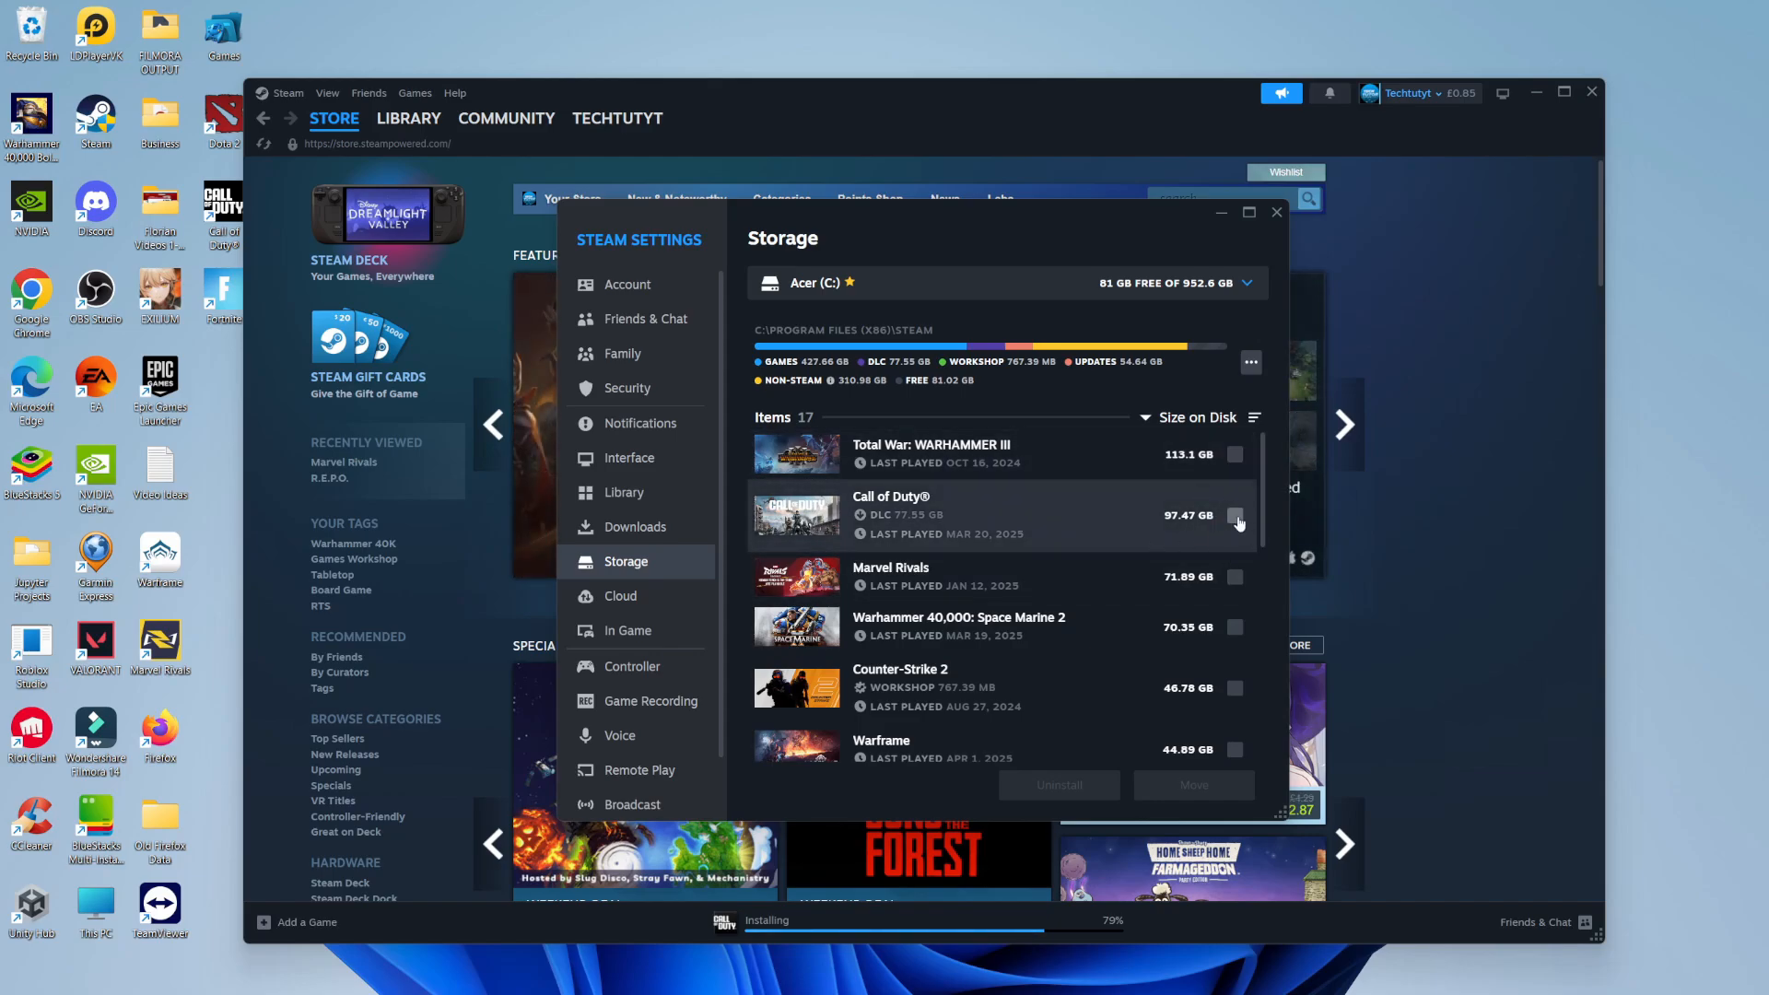
# Tick Call of Duty® and Marvel Rivals, joining WARHAMMER III, for 282.46 GB.
pyautogui.click(1235, 577)
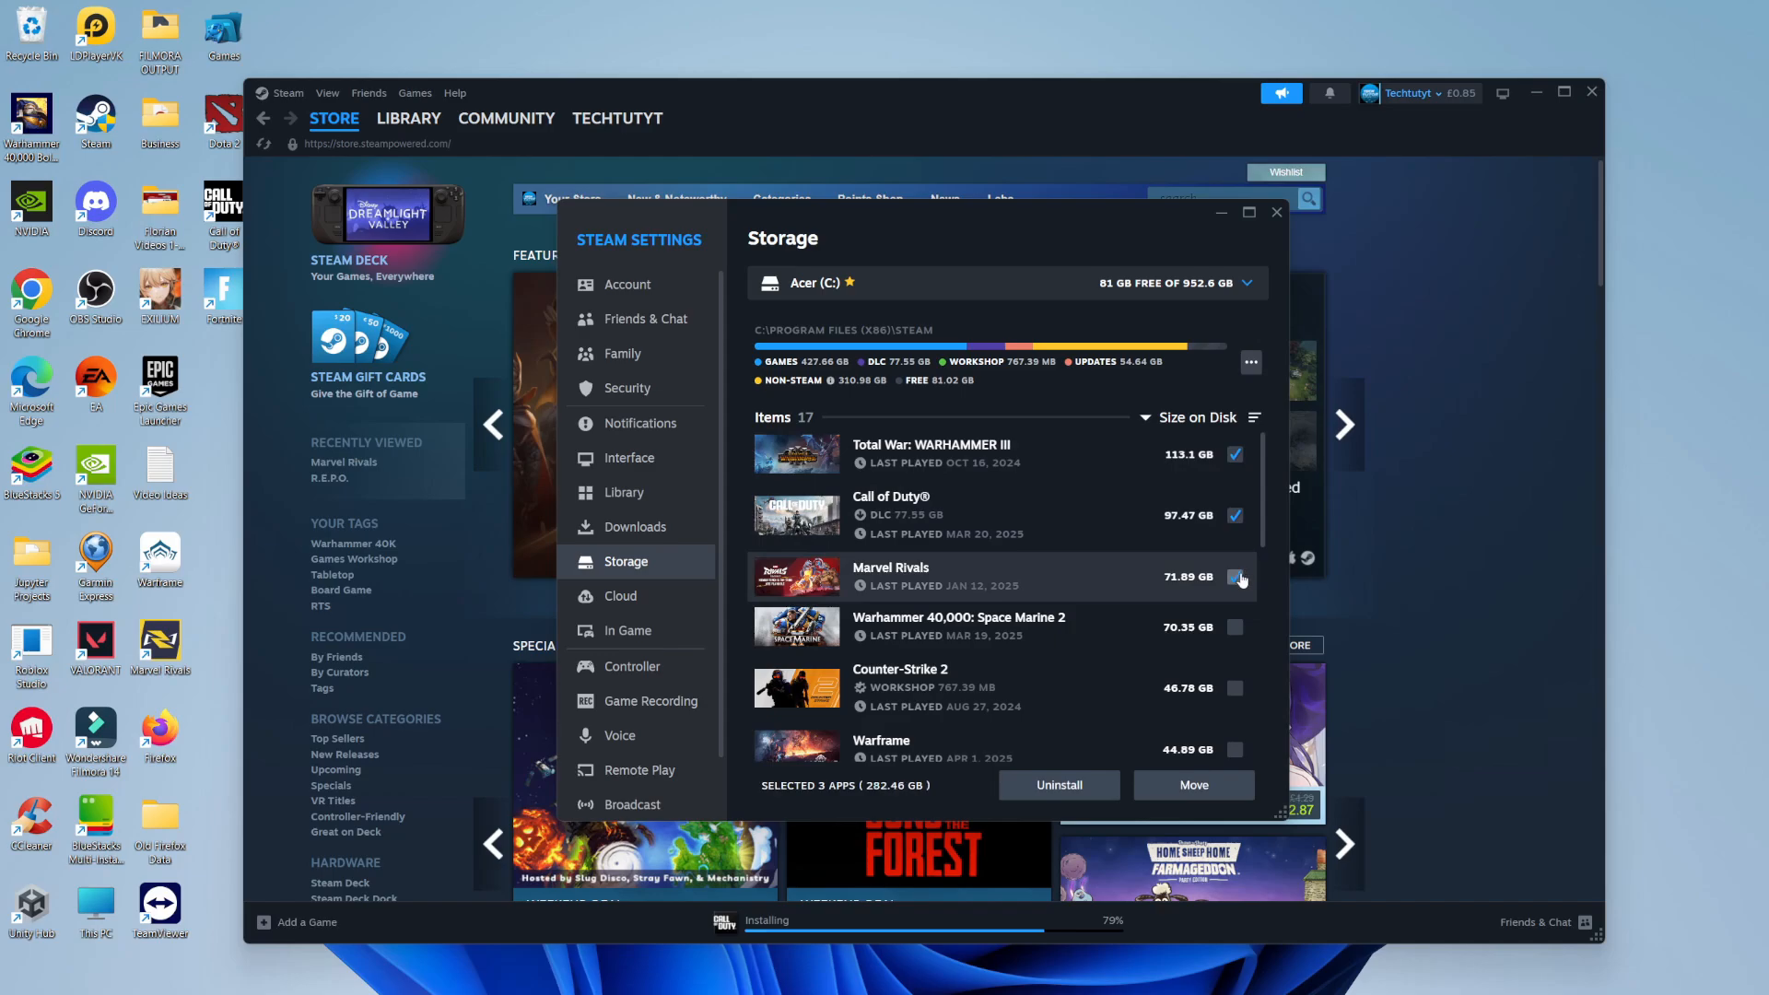
pyautogui.click(1235, 577)
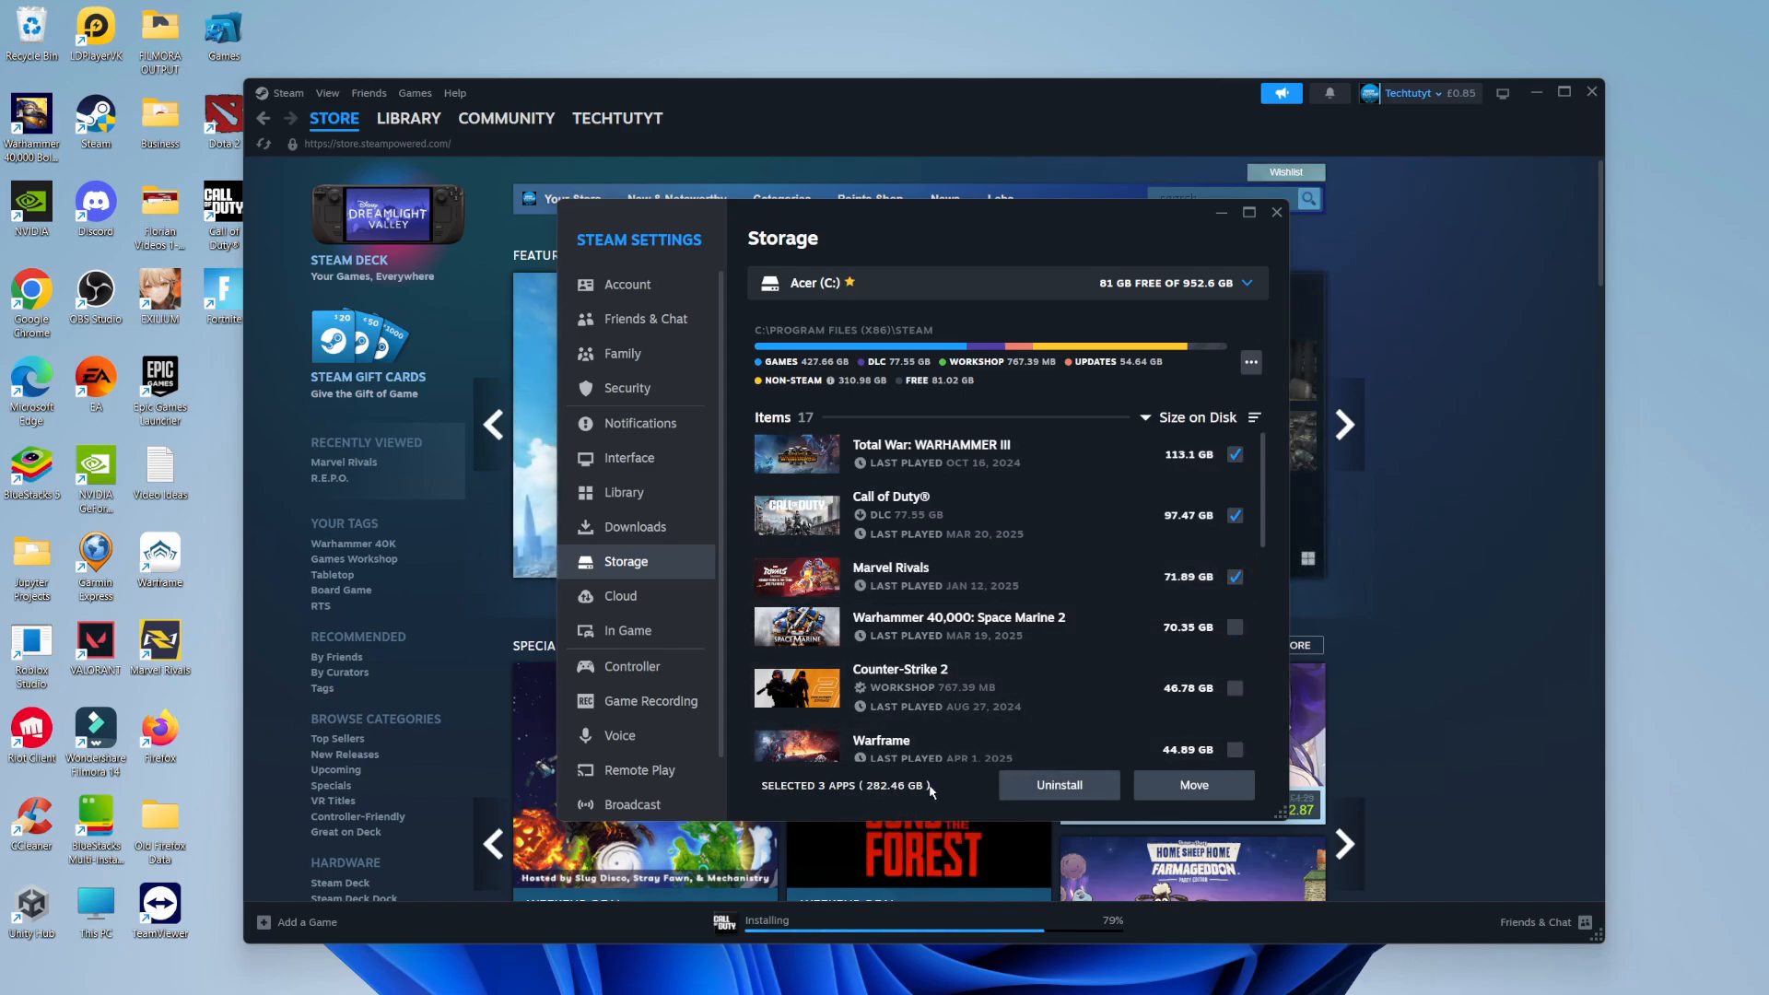
pyautogui.moveTo(946, 794)
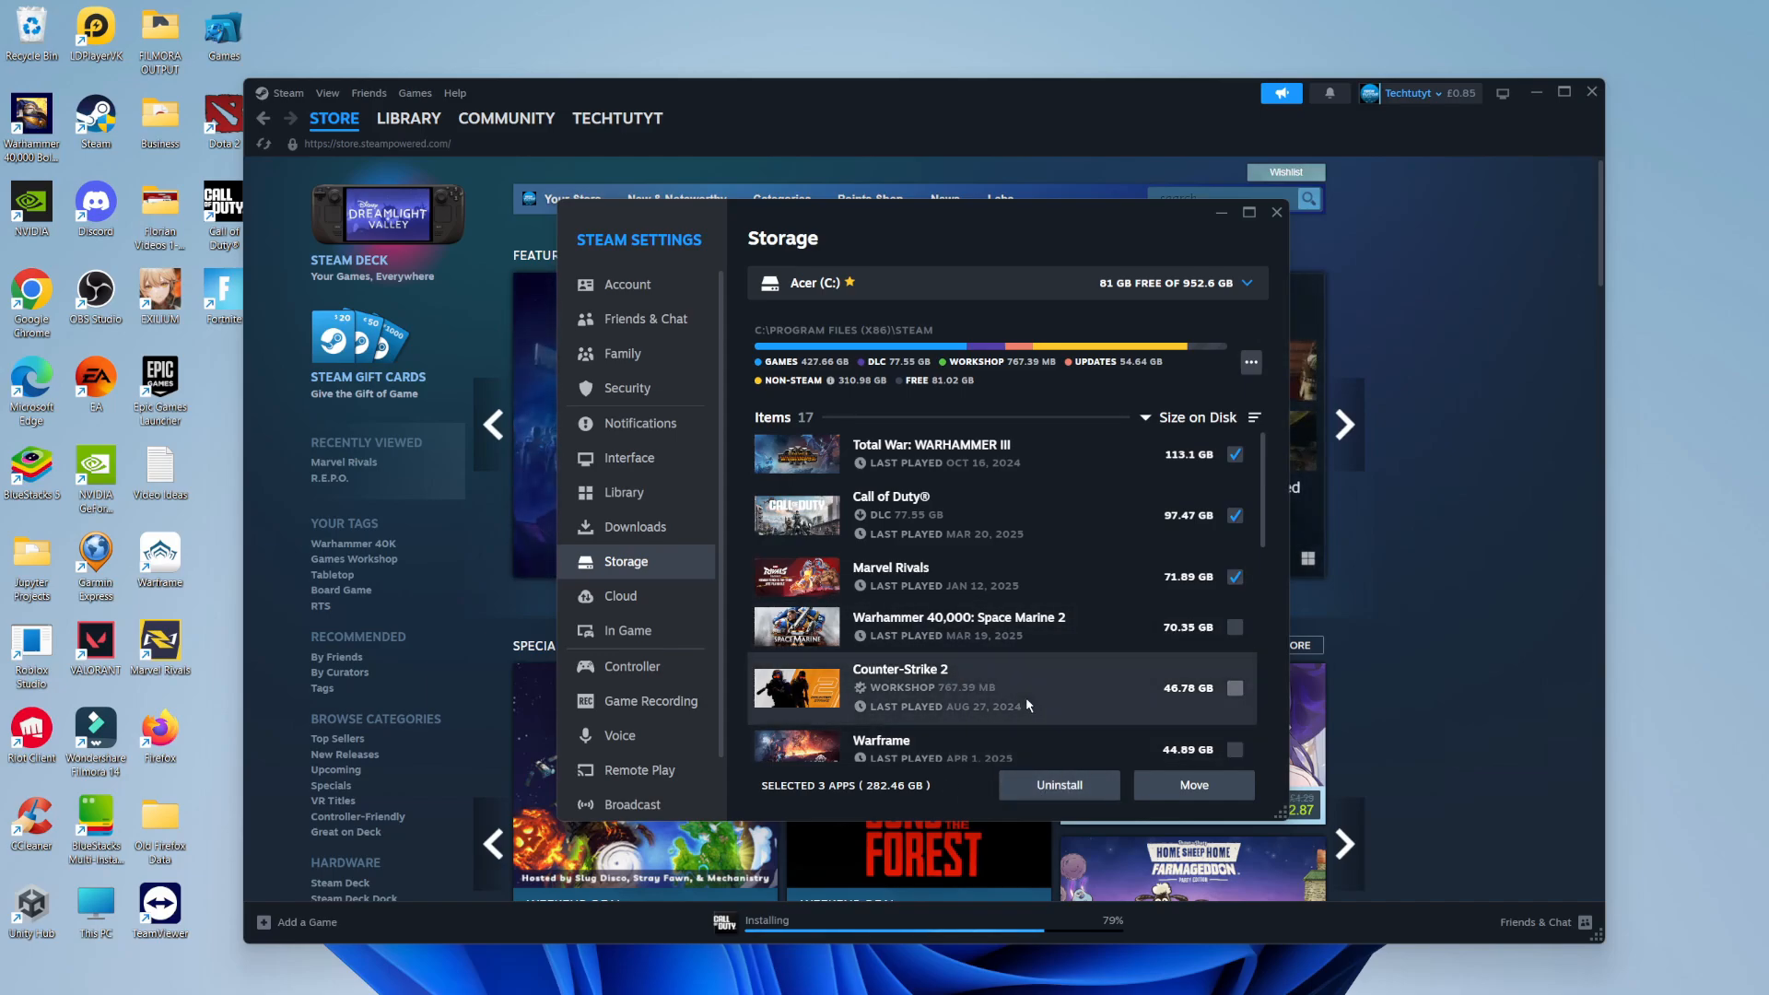
pyautogui.scroll(-3)
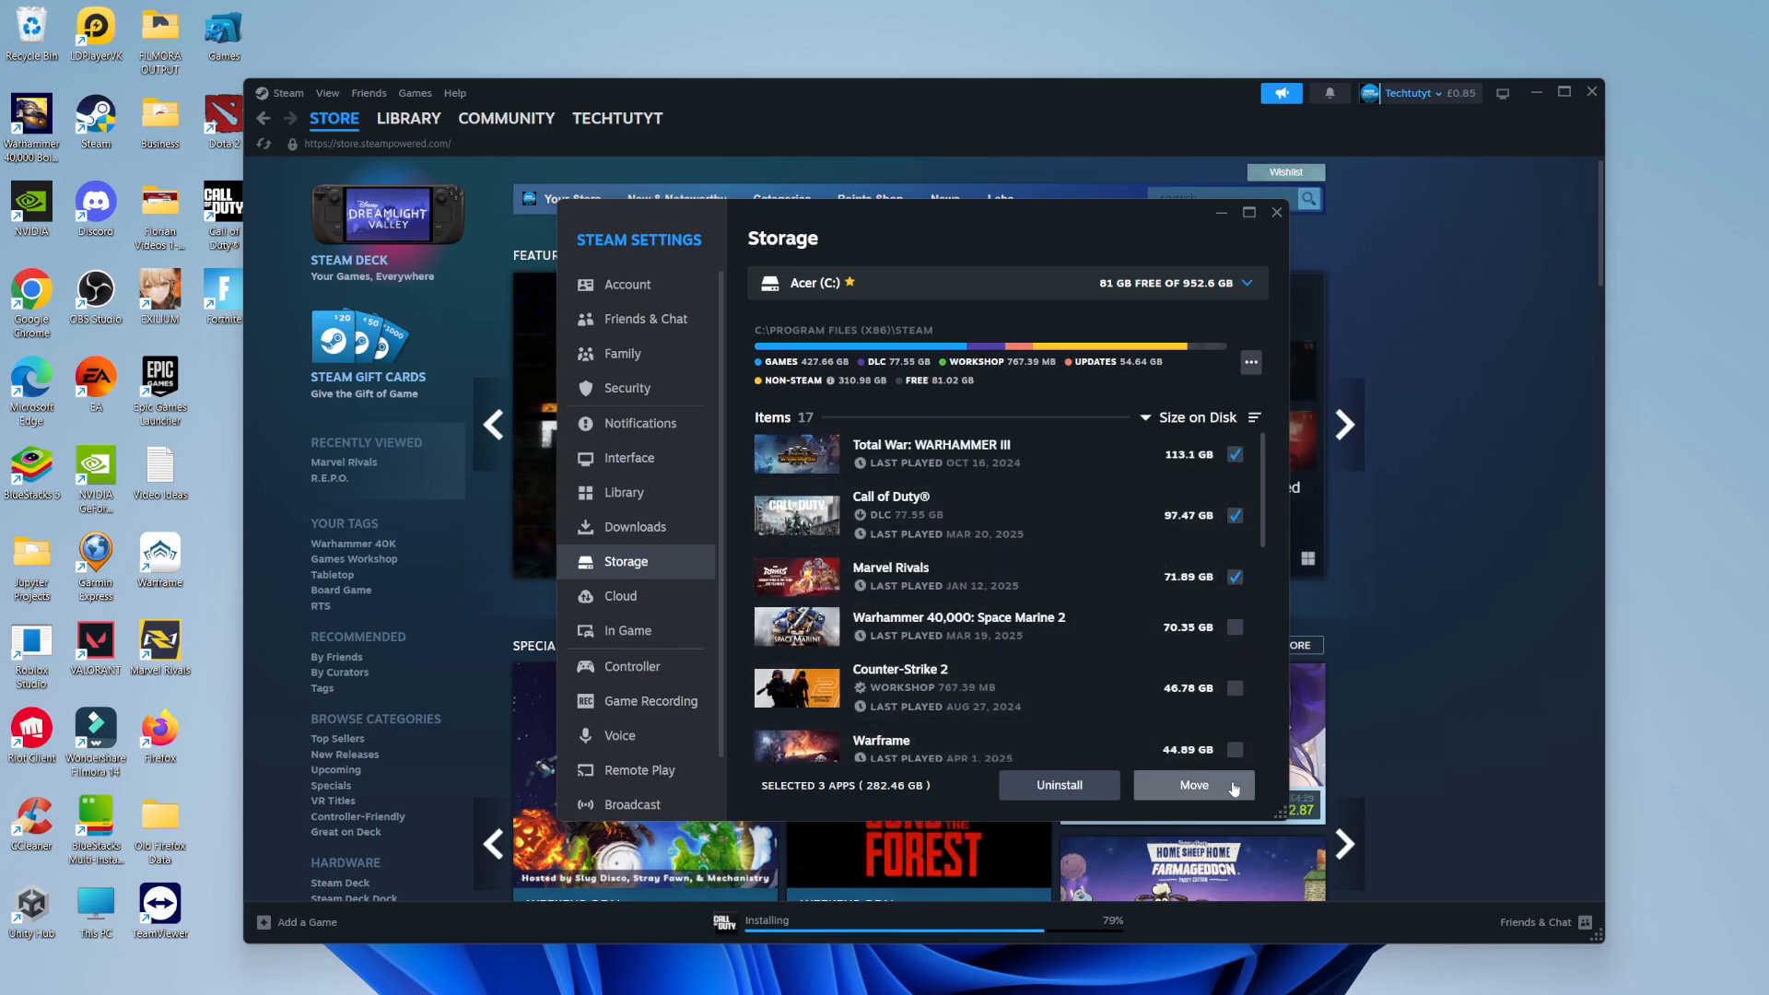
# Move the three selected games, confirming New Volume (D:) with 591.2 GB available.
pyautogui.click(1192, 784)
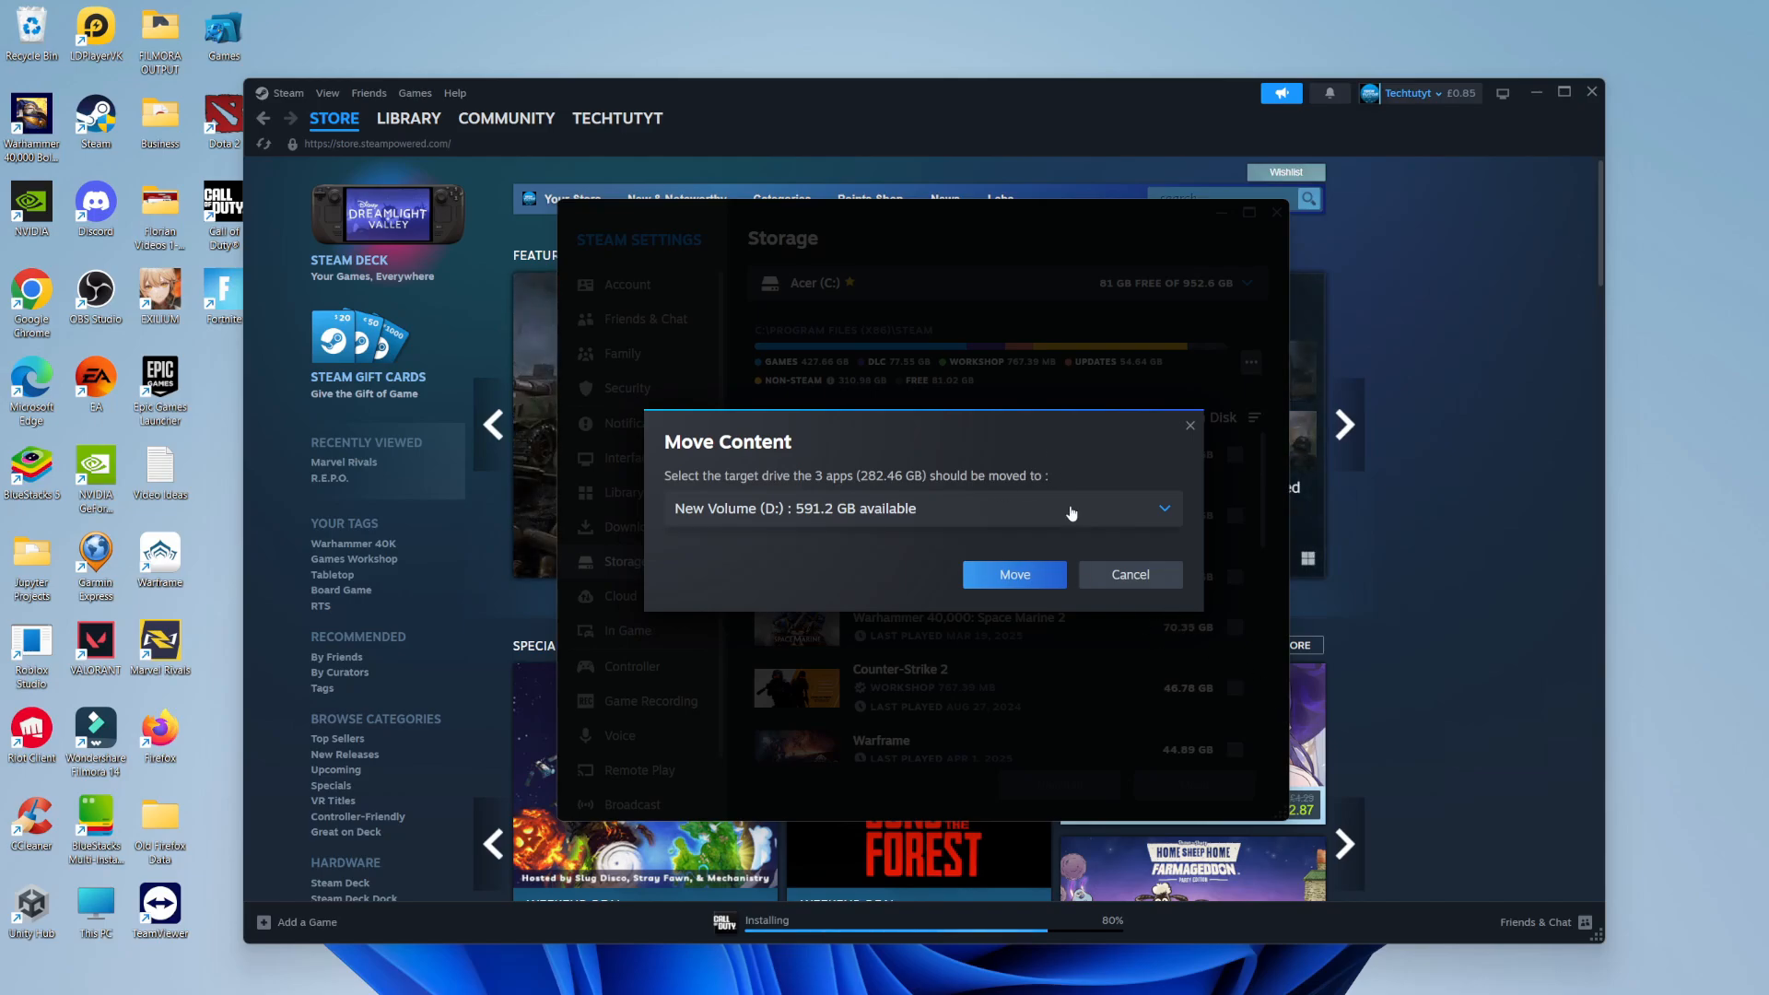
pyautogui.click(916, 508)
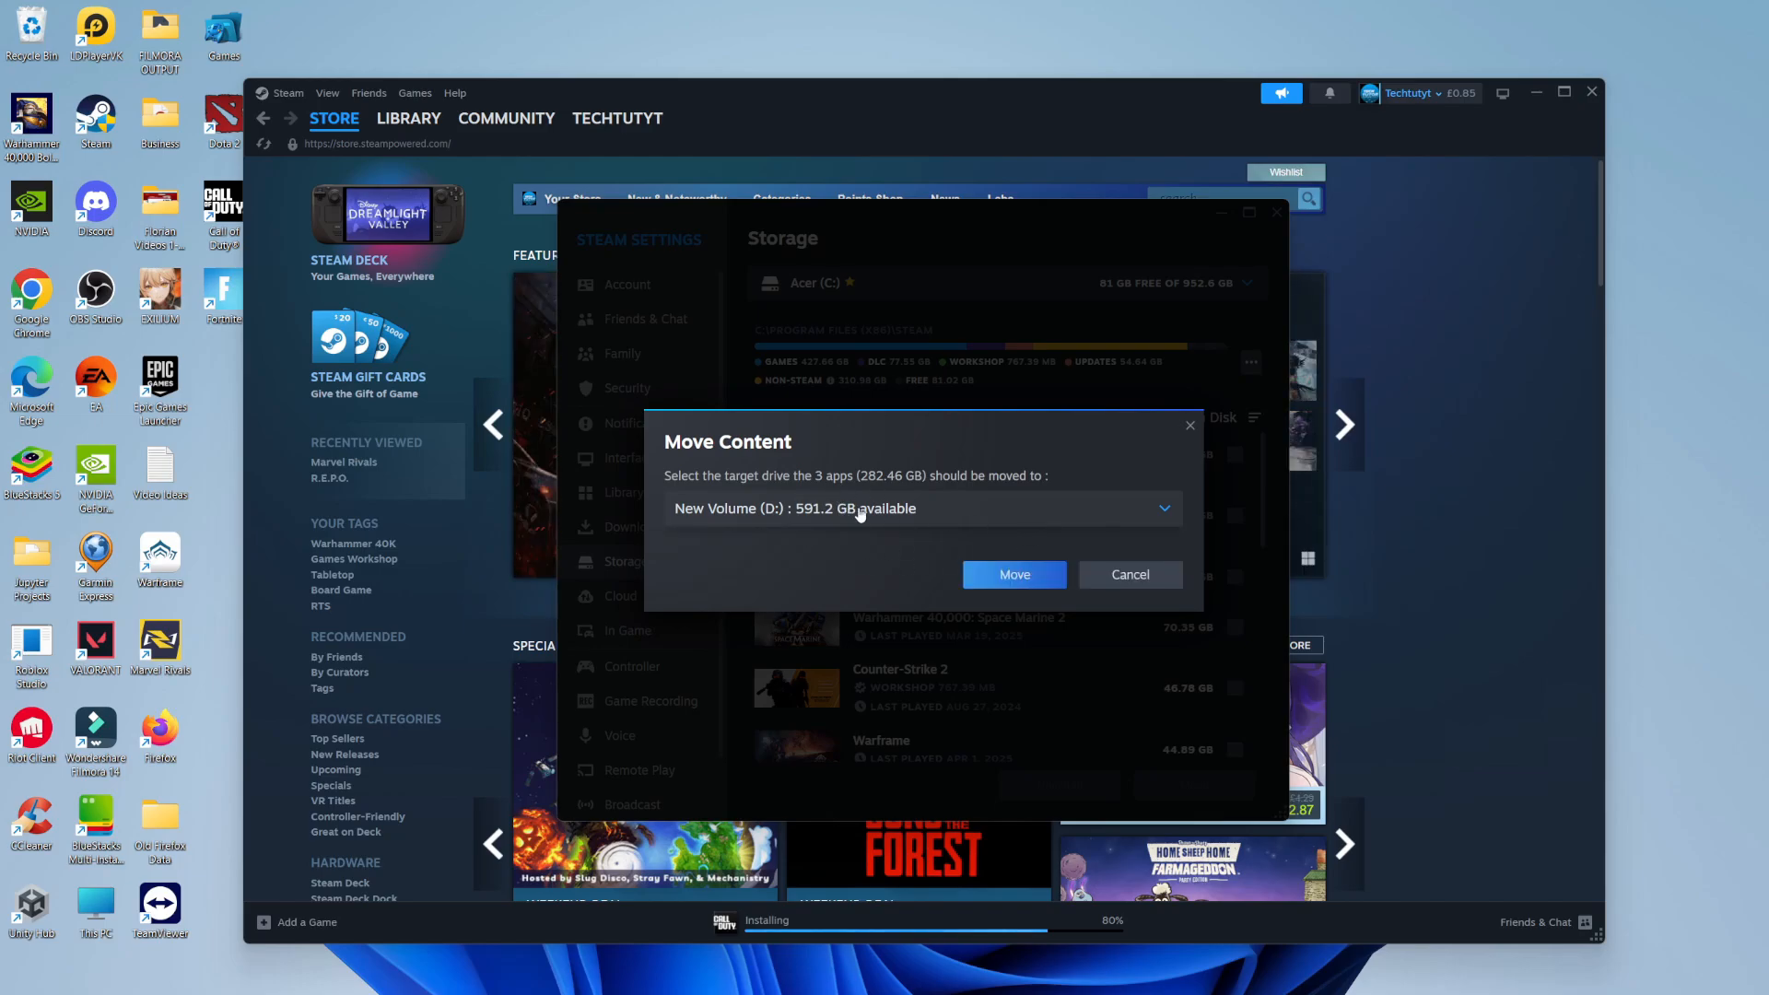
pyautogui.moveTo(996, 532)
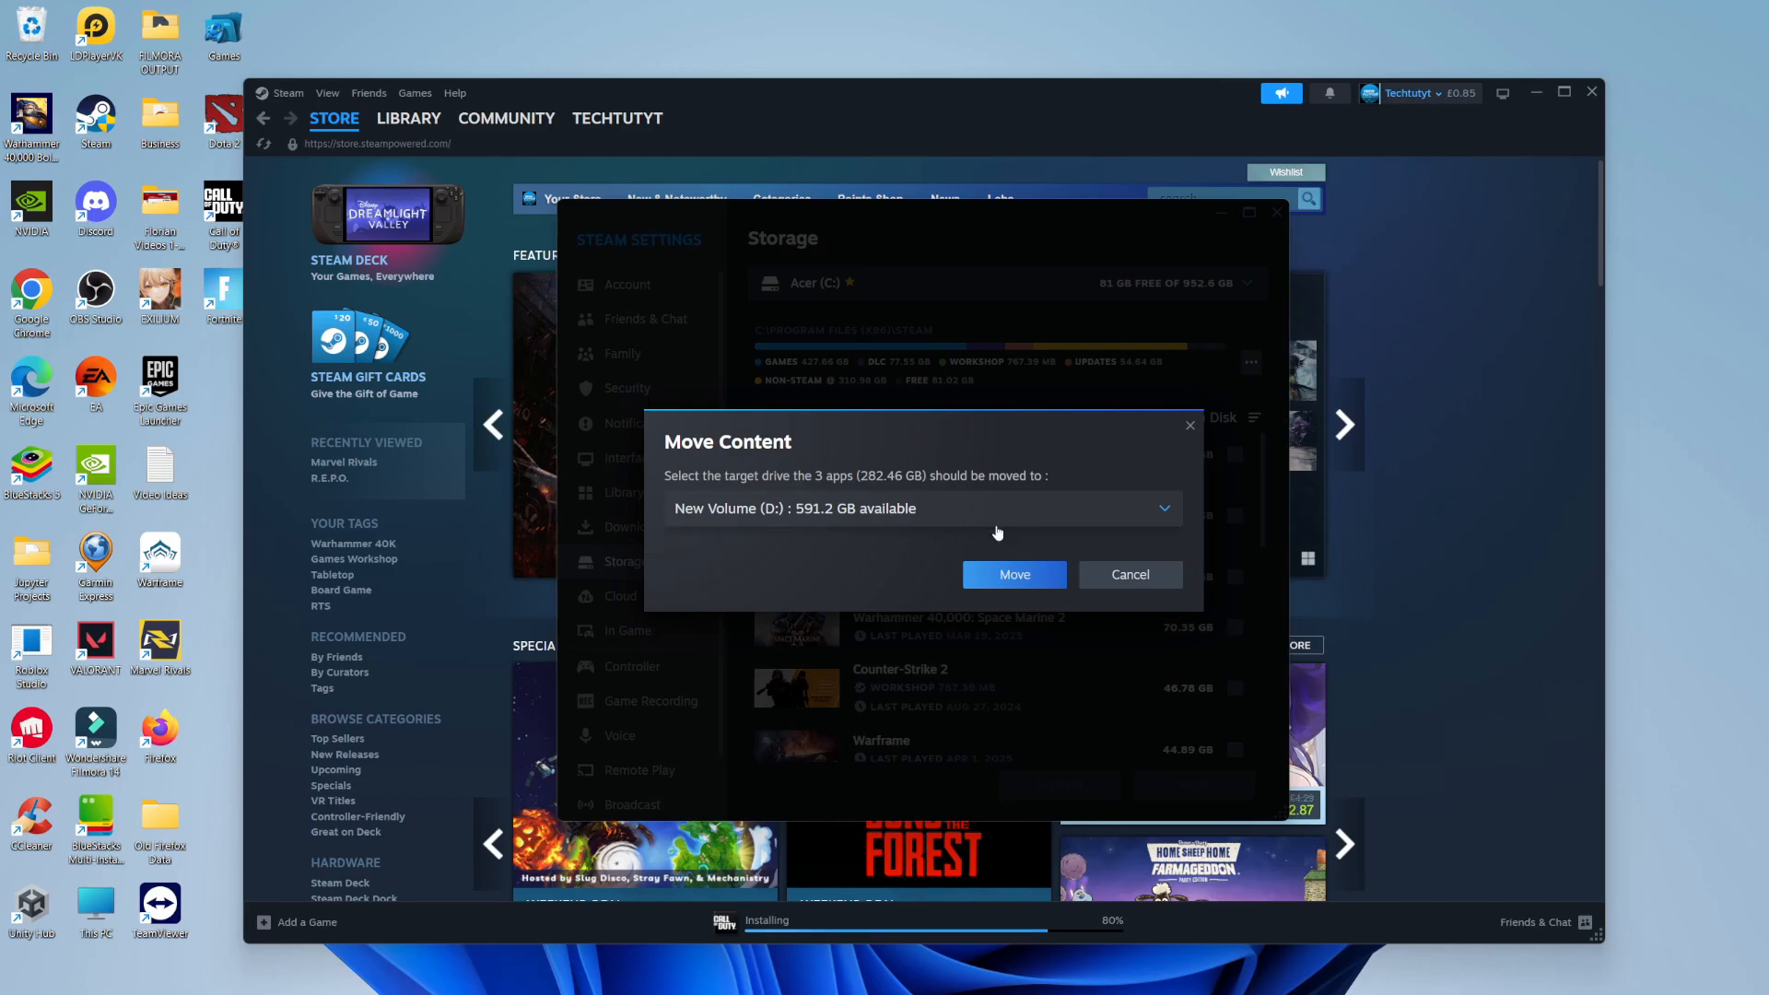
# Start moving the three games to New Volume (D:), beginning with Call of Duty®.
pyautogui.click(1012, 574)
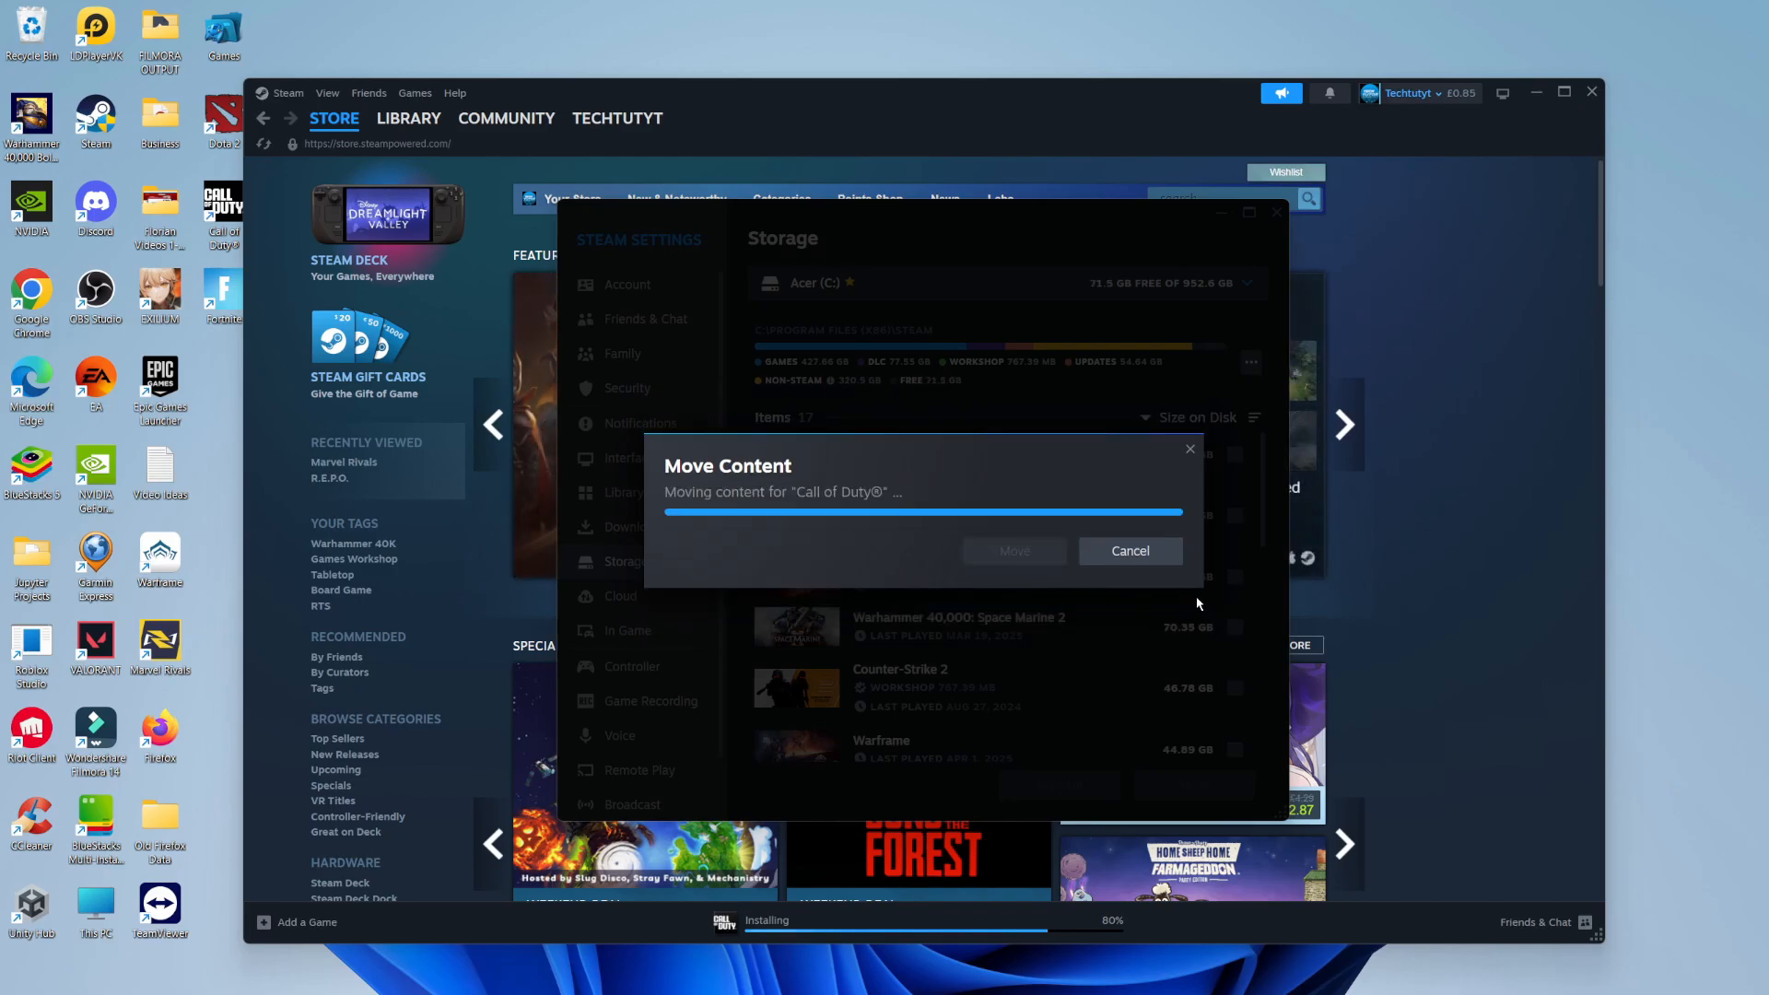
pyautogui.moveTo(986, 497)
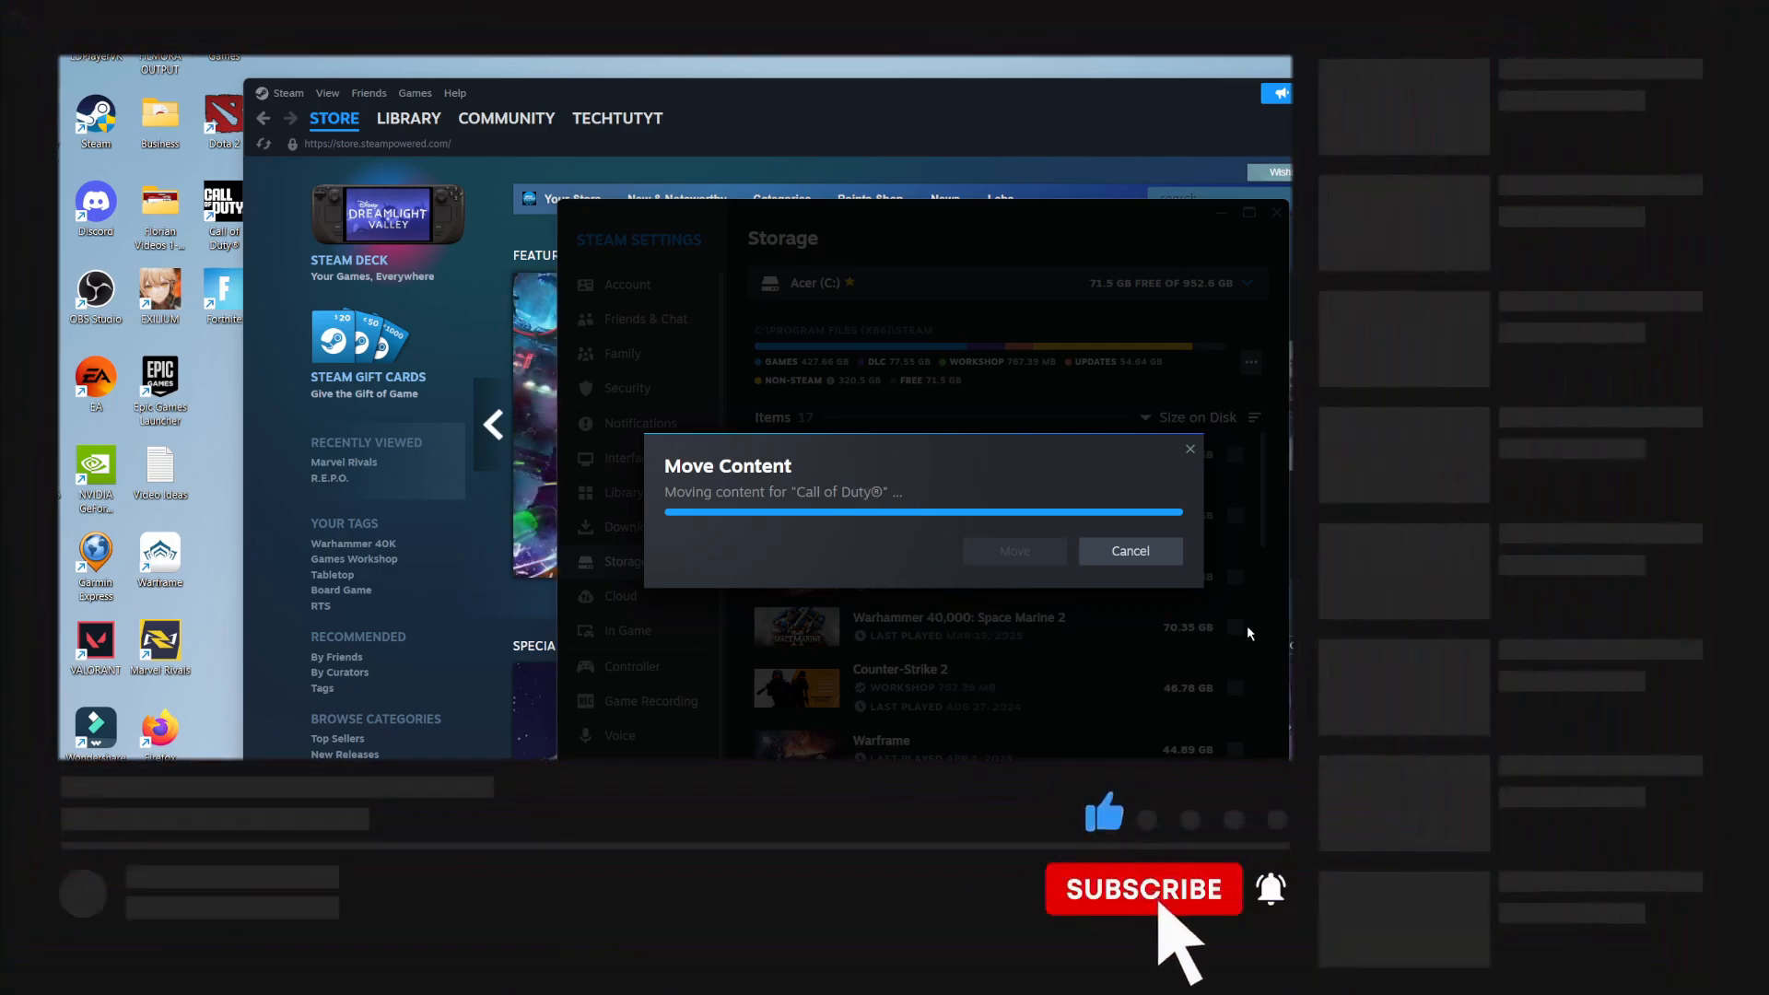
pyautogui.click(1143, 889)
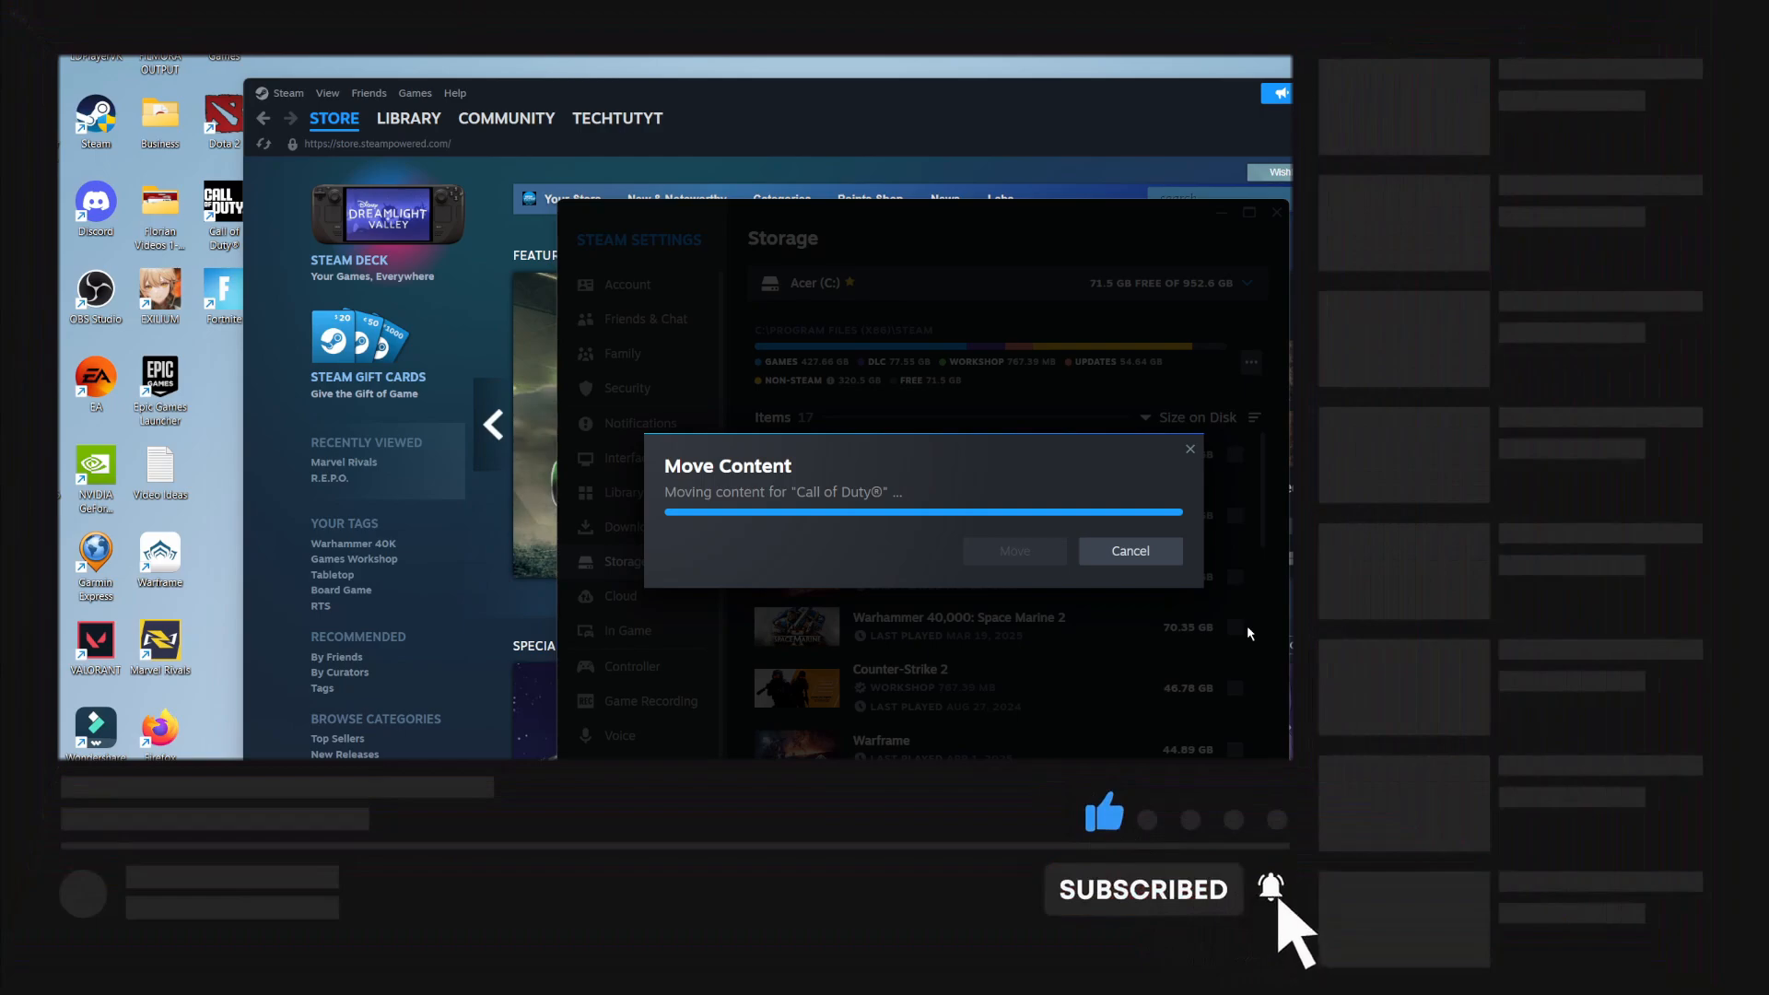
pyautogui.moveTo(778, 530)
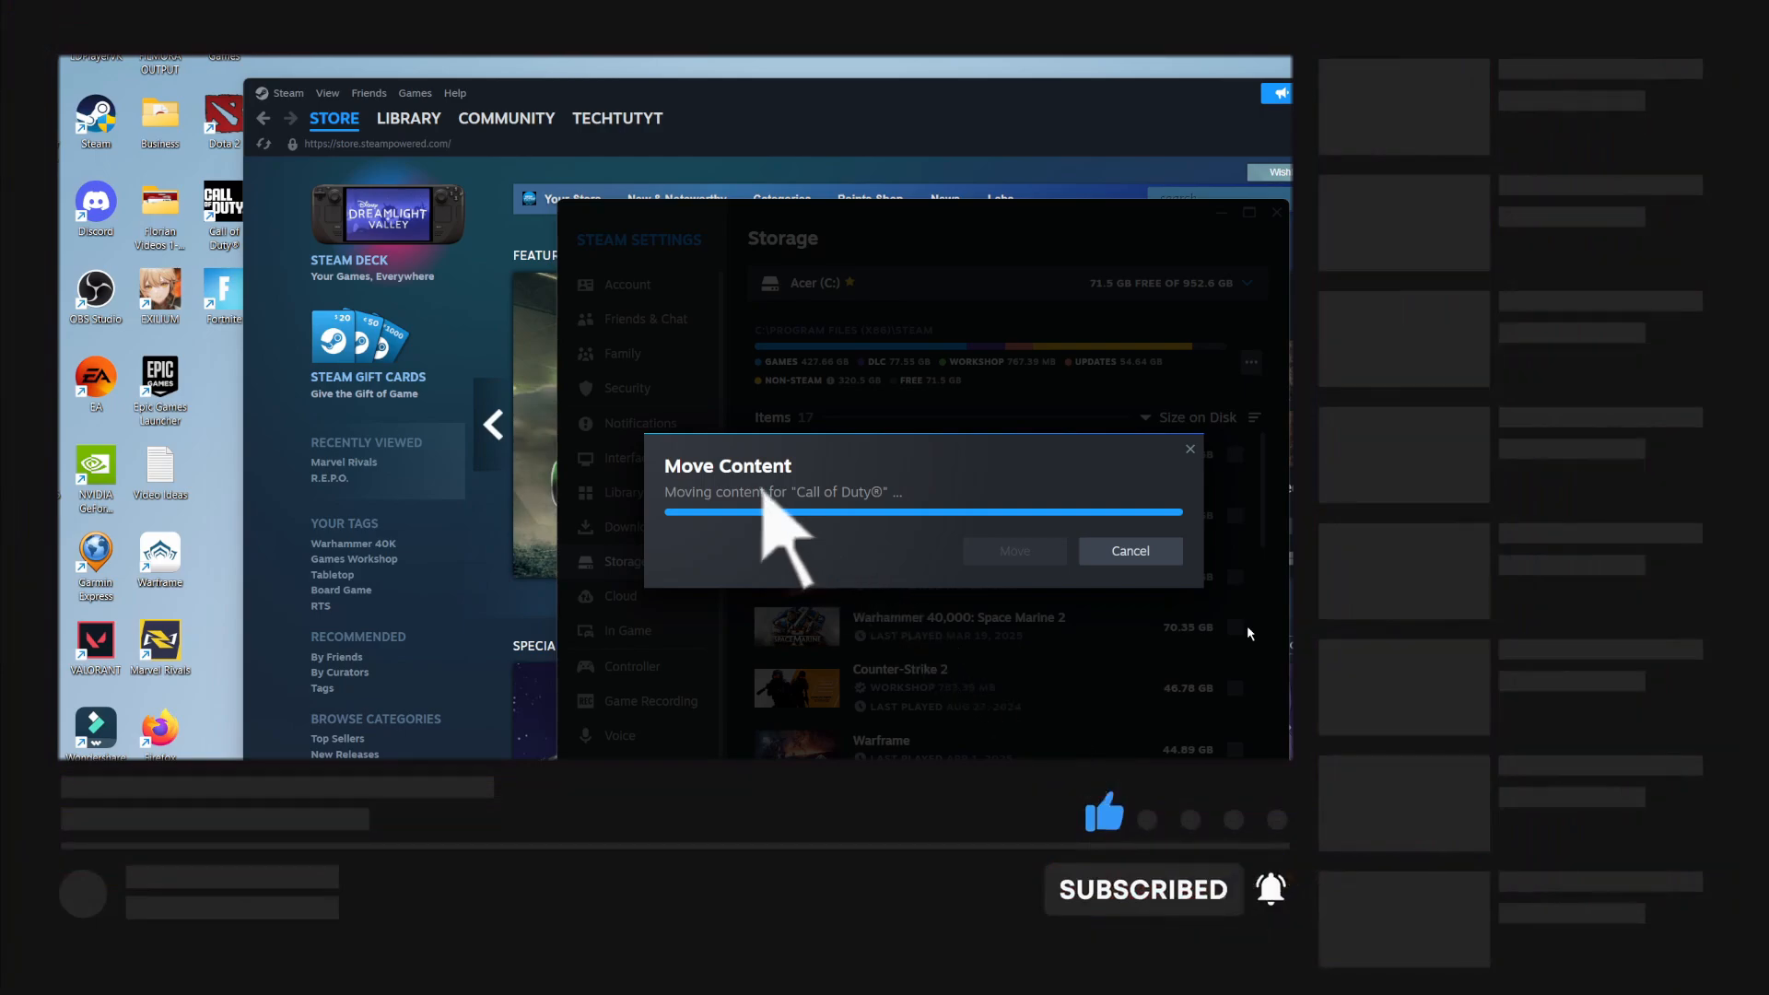